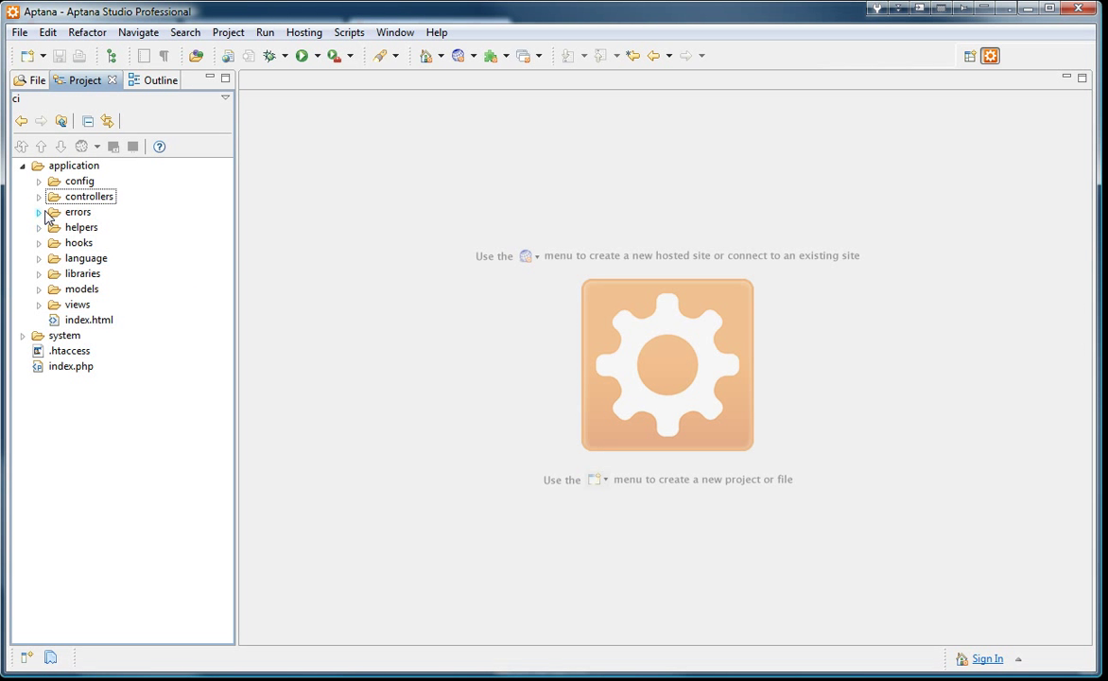
{"action": "mouse_move", "coordinate": [43, 303]}
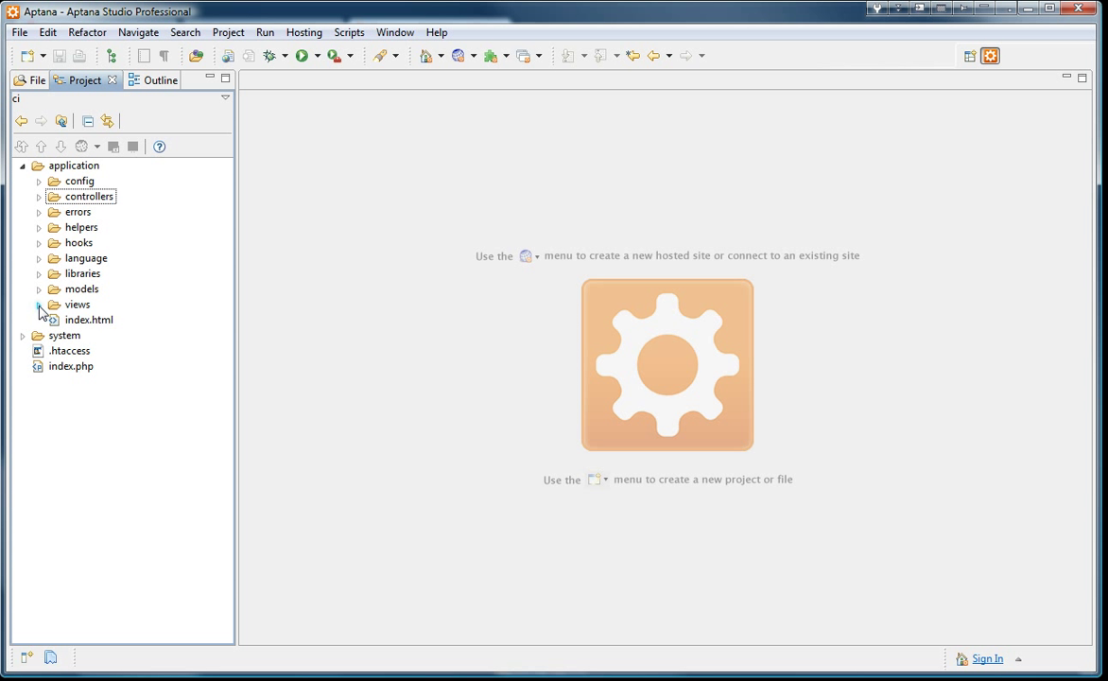
- Expand the models folder and open user.php
{"action": "left_click", "coordinate": [39, 288]}
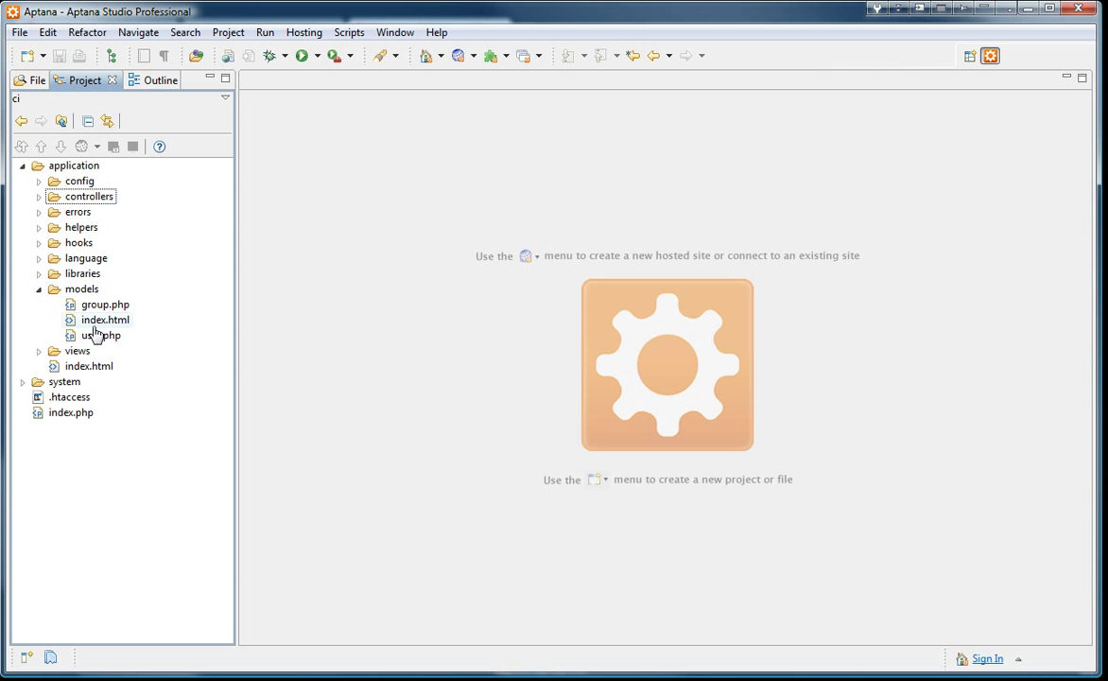
{"action": "double_click", "coordinate": [99, 336]}
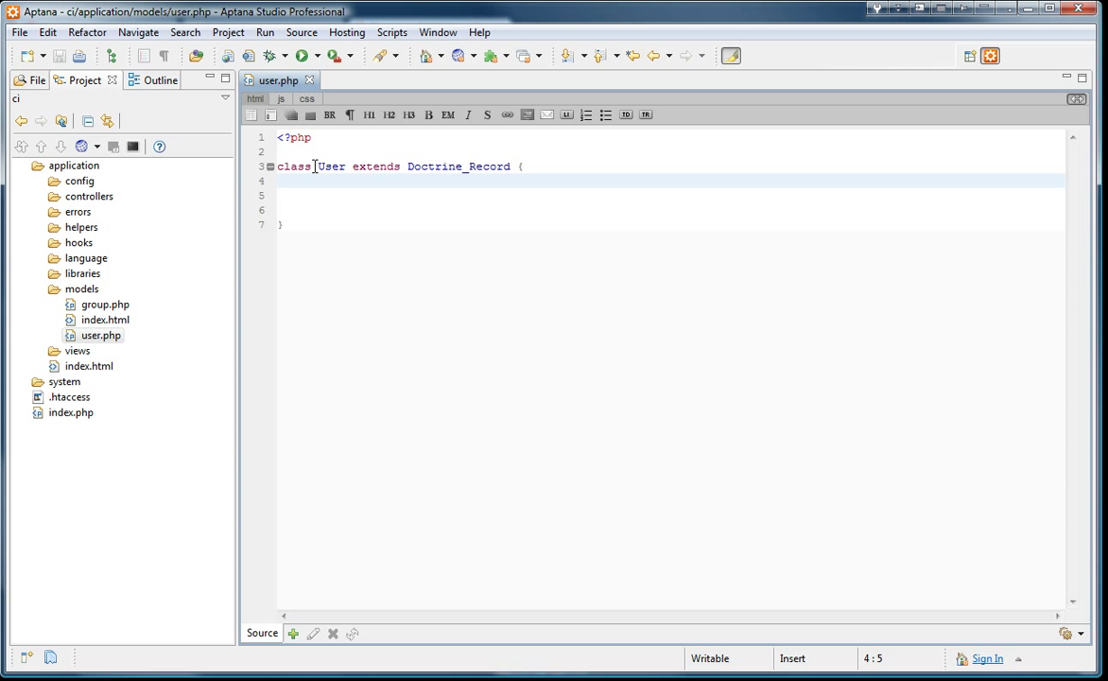
{"action": "mouse_move", "coordinate": [480, 171]}
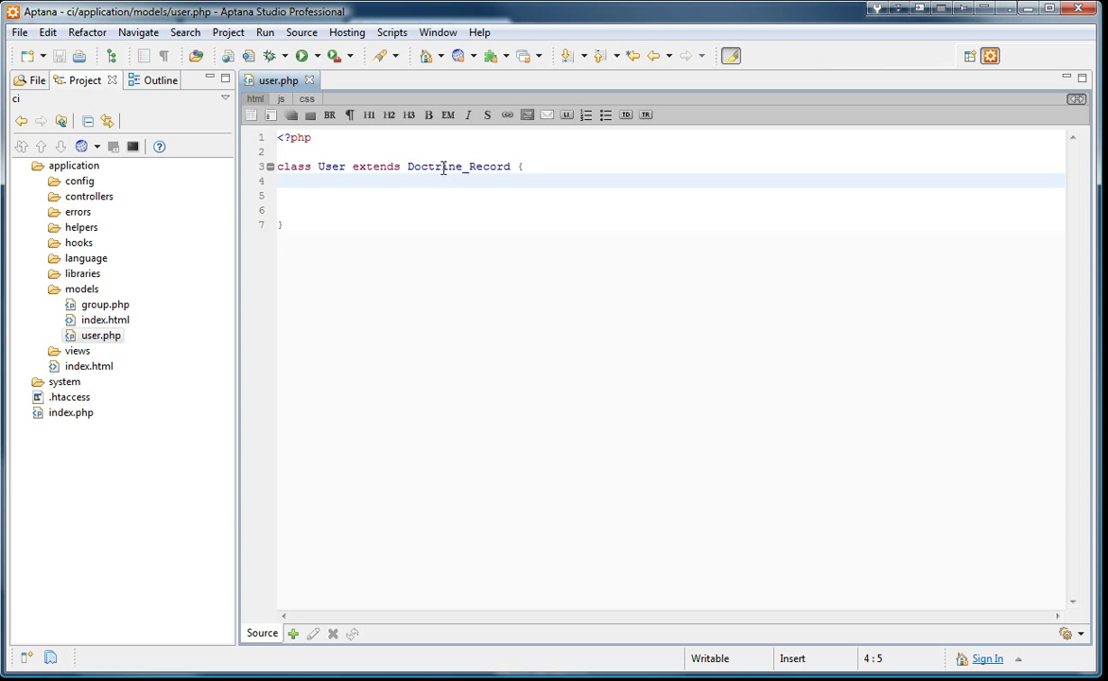
- Add setTableDefinition() to User with username, password and group_id columns
{"action": "left_click", "coordinate": [323, 210]}
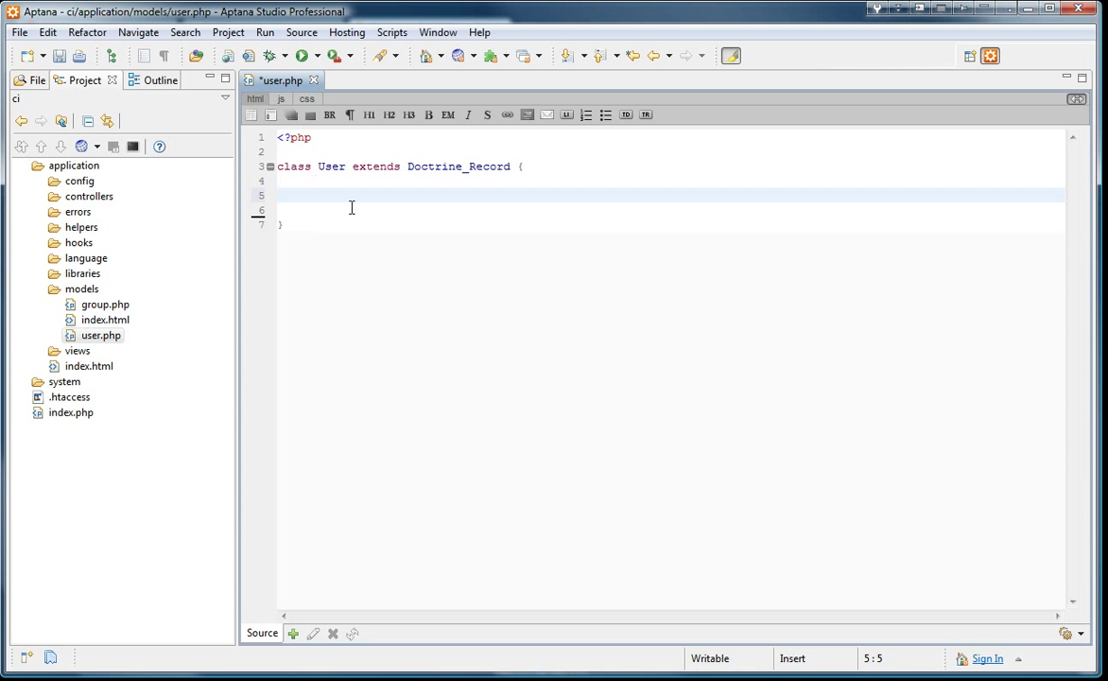
{"action": "type", "text": "public function setTableDefinition() {"}
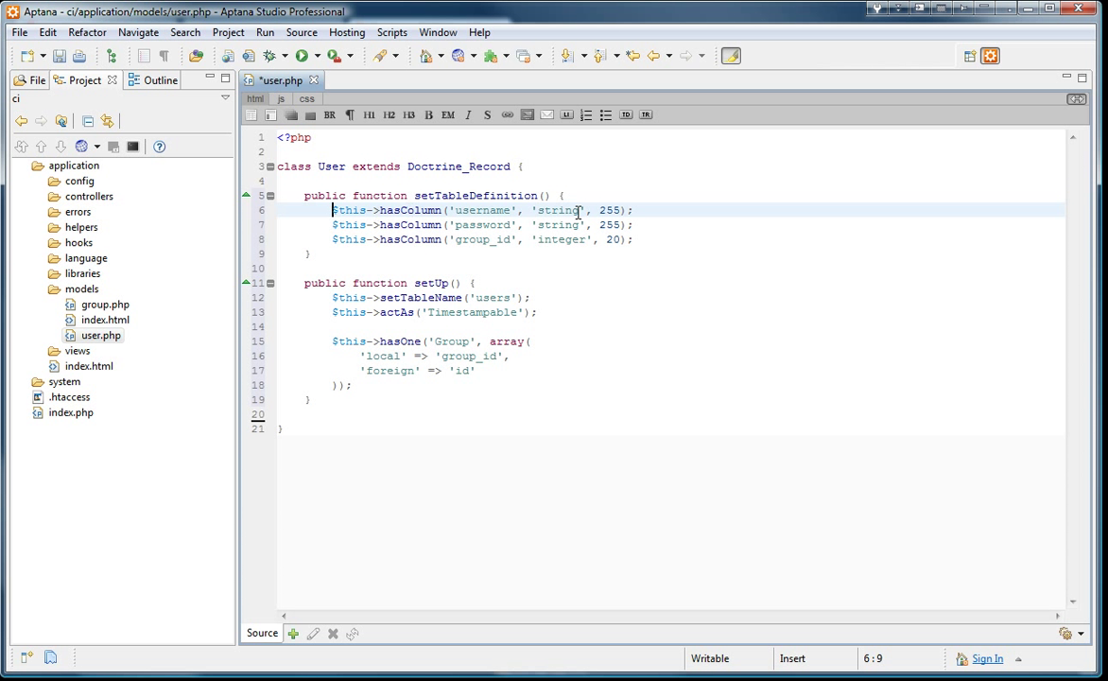
{"action": "left_click", "coordinate": [490, 210]}
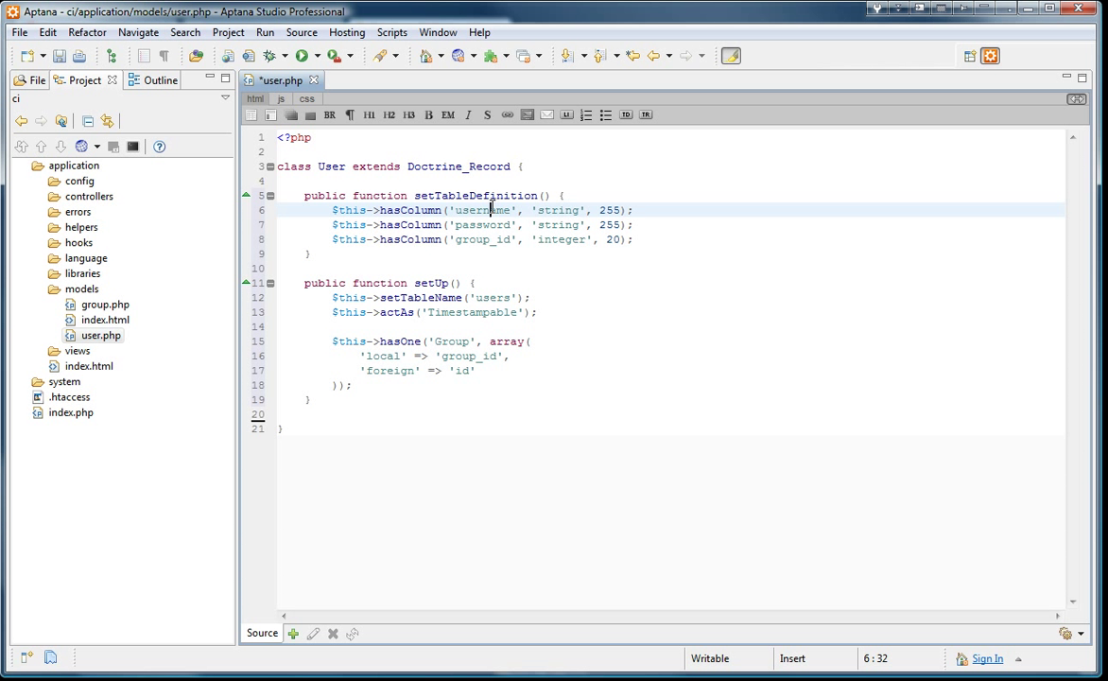
{"action": "double_click", "coordinate": [482, 224]}
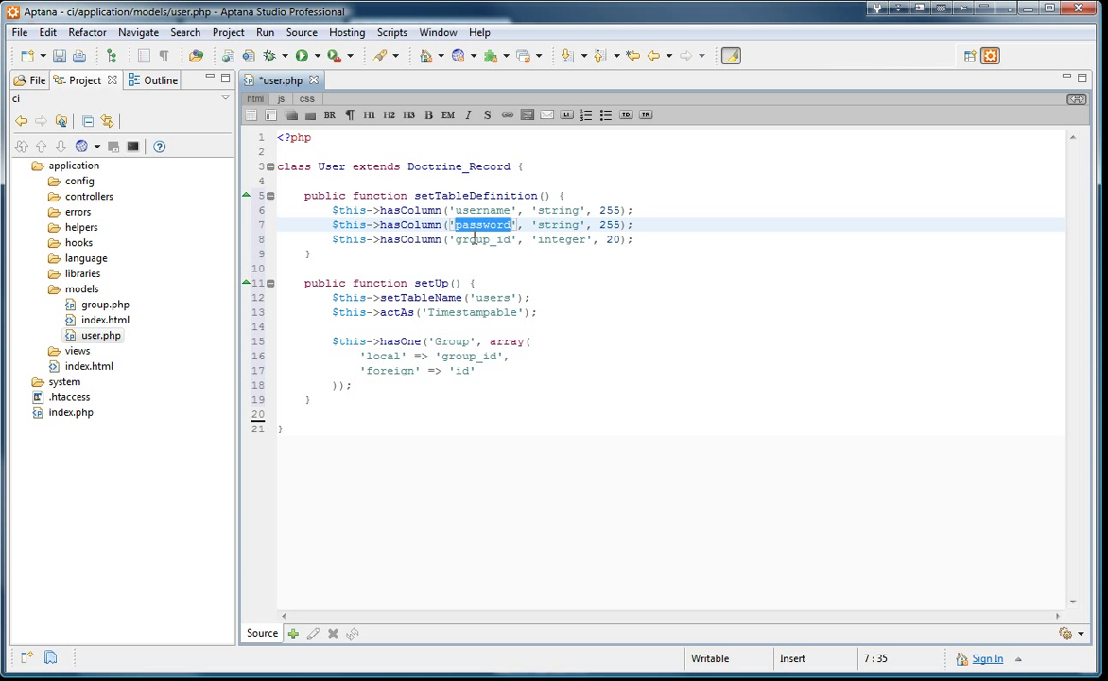
{"action": "left_click", "coordinate": [477, 239]}
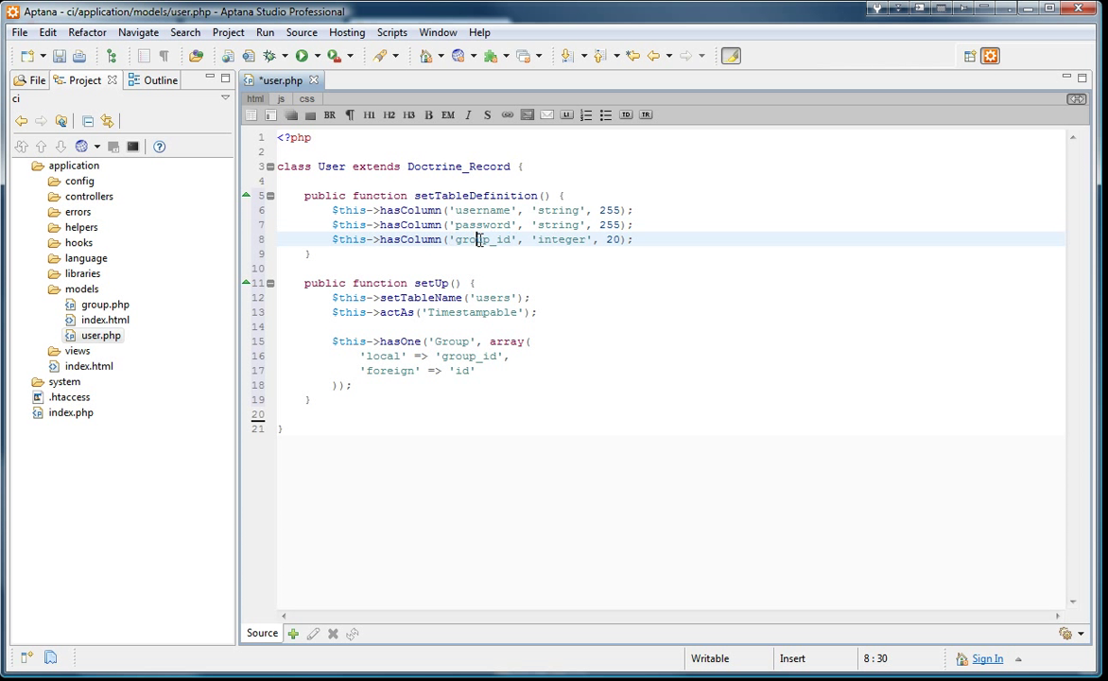
{"action": "mouse_move", "coordinate": [586, 203]}
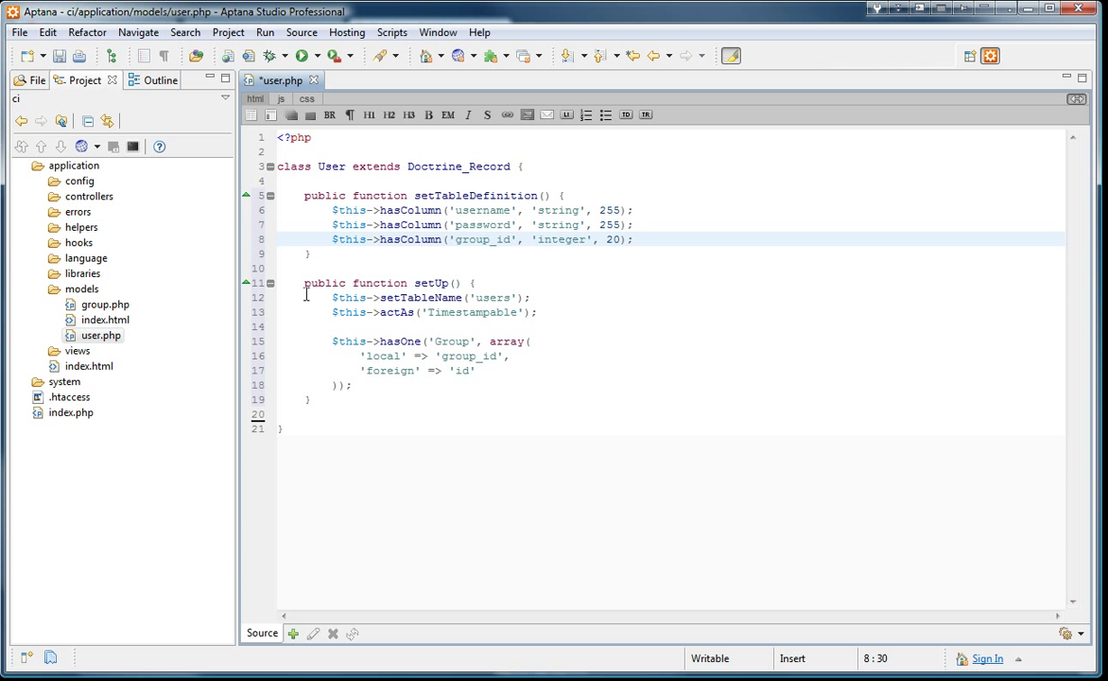
- Add setUp() with table name 'users', Timestampable behavior and a hasOne Group relation
{"action": "double_click", "coordinate": [431, 283]}
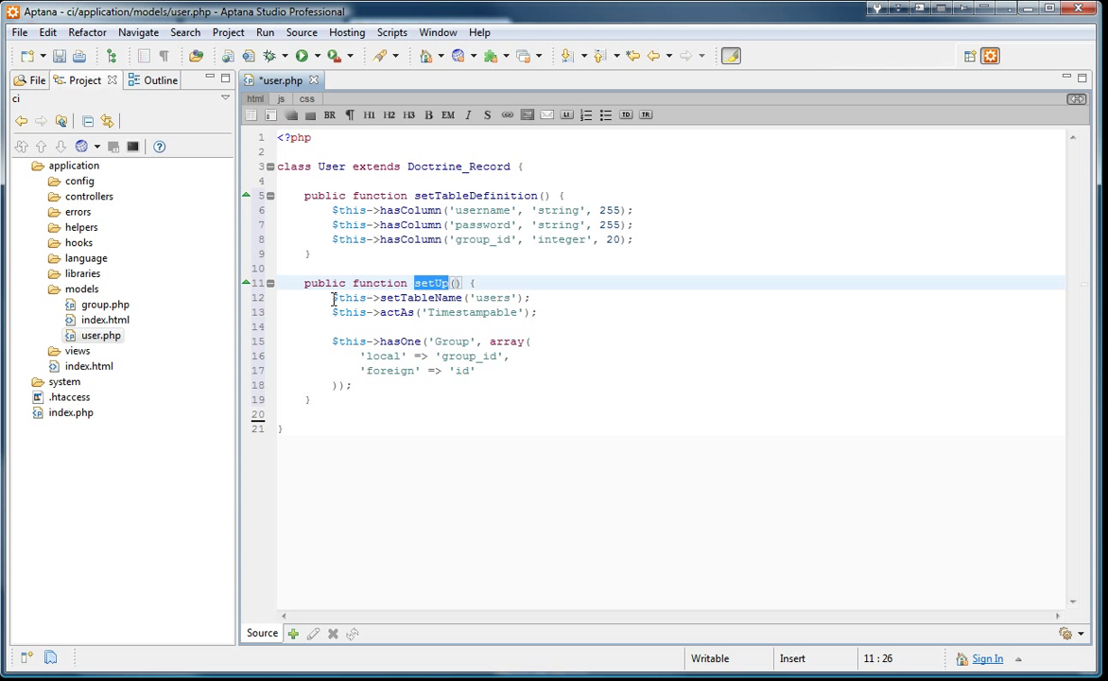
{"action": "left_click", "coordinate": [445, 297]}
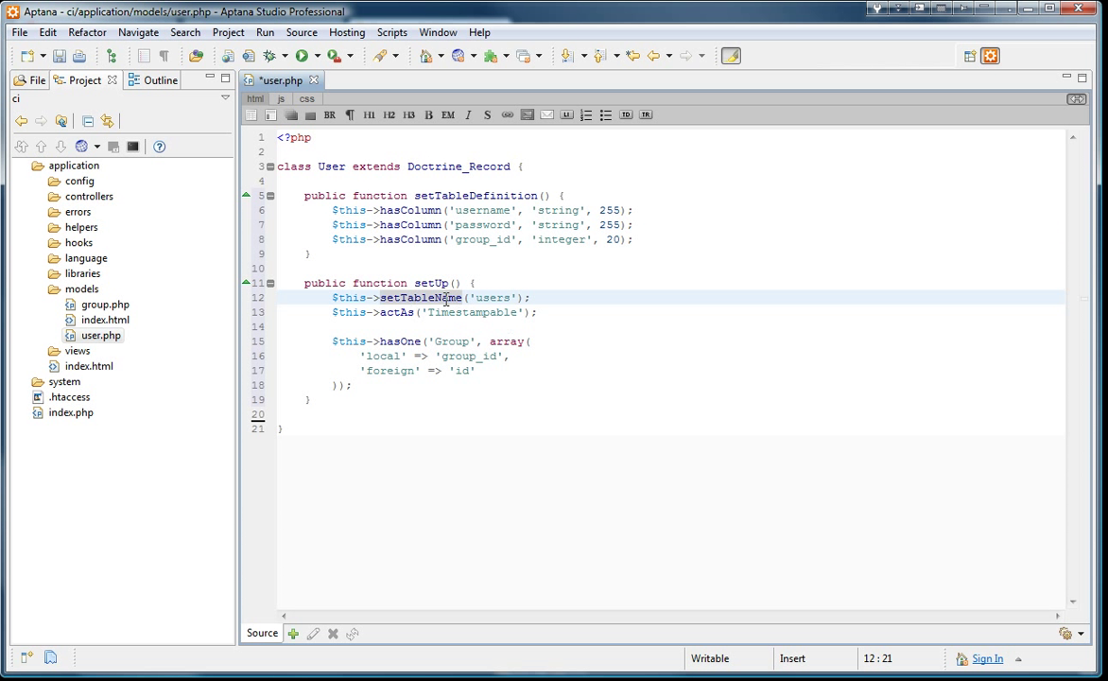
{"action": "double_click", "coordinate": [490, 297]}
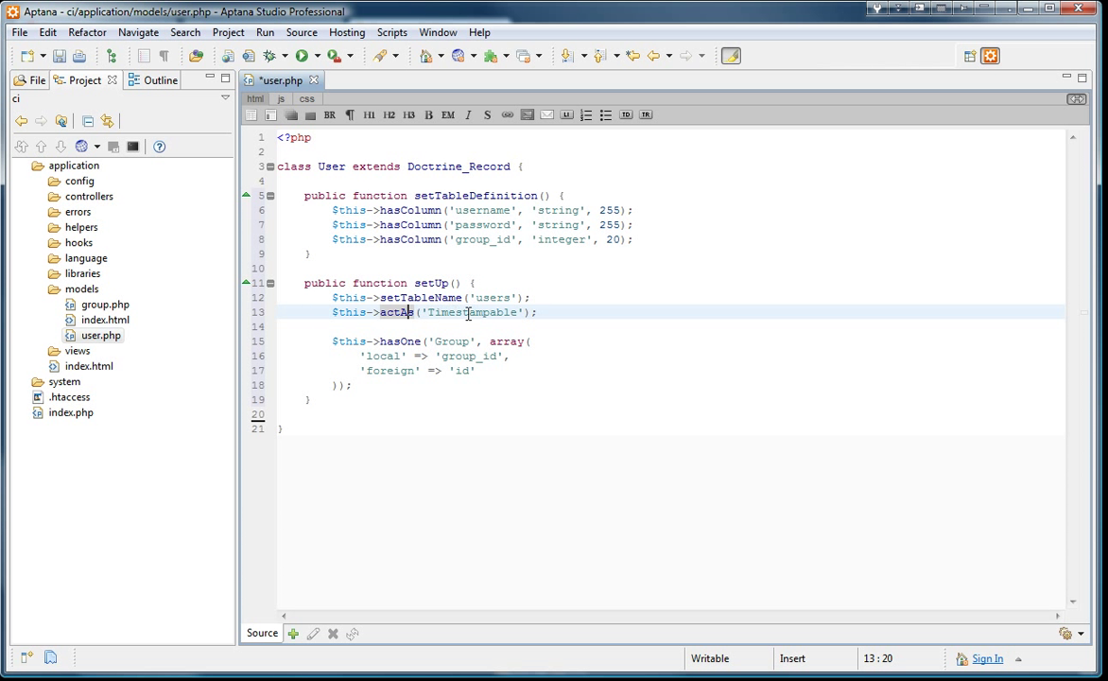
{"action": "left_click", "coordinate": [454, 312]}
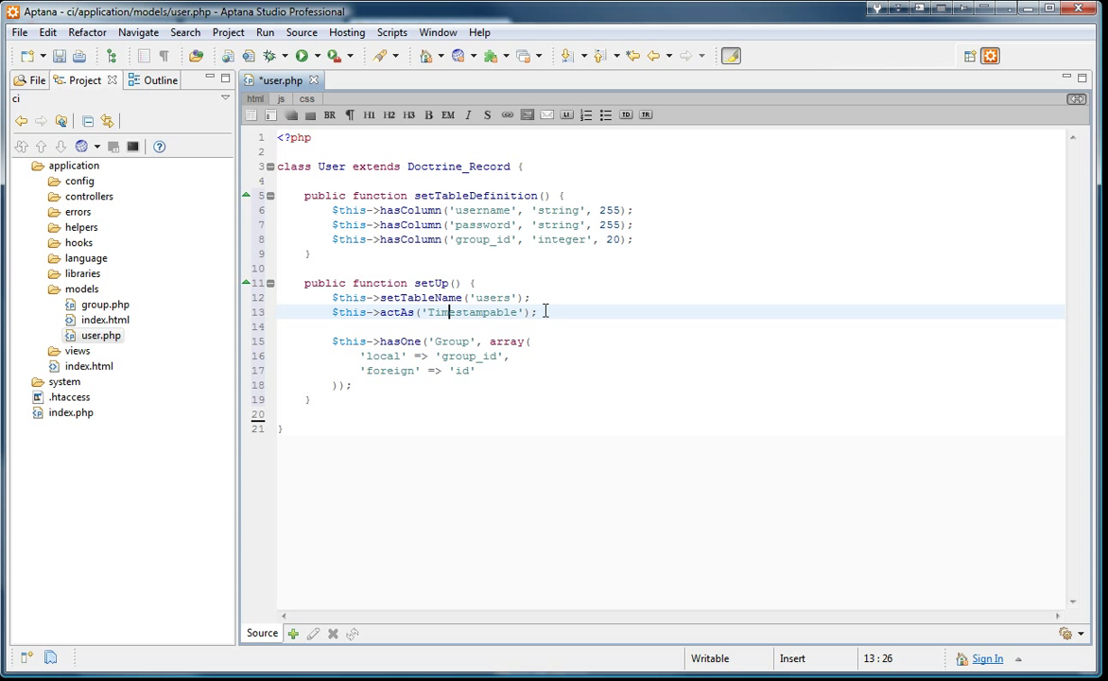
{"action": "mouse_move", "coordinate": [552, 312]}
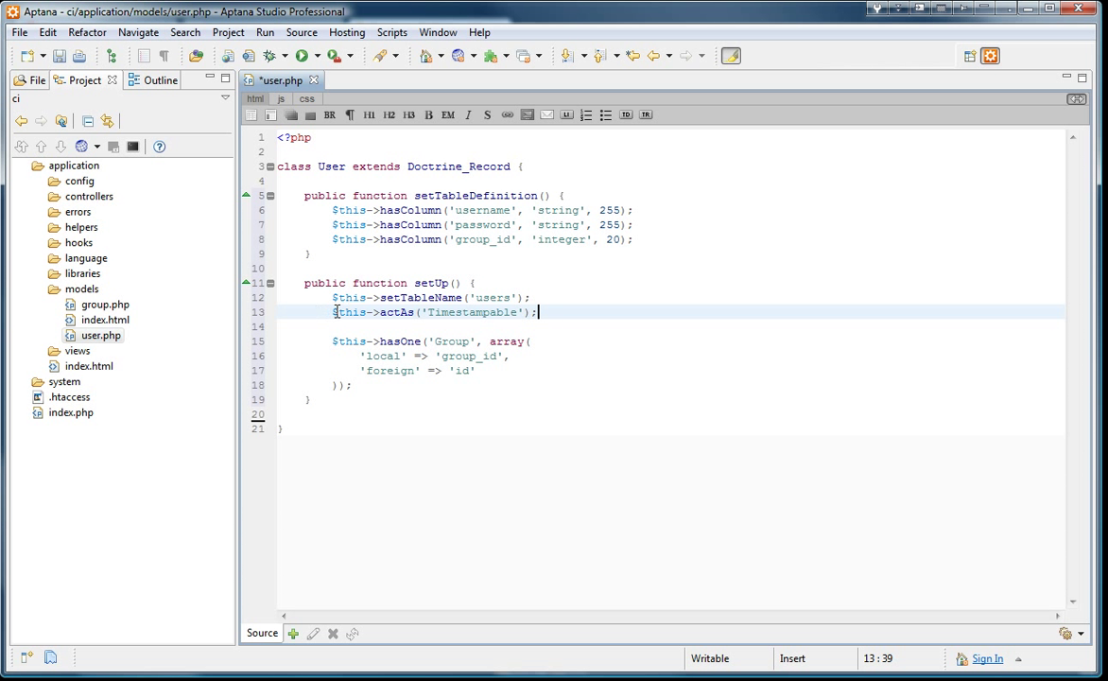
{"action": "mouse_move", "coordinate": [335, 357]}
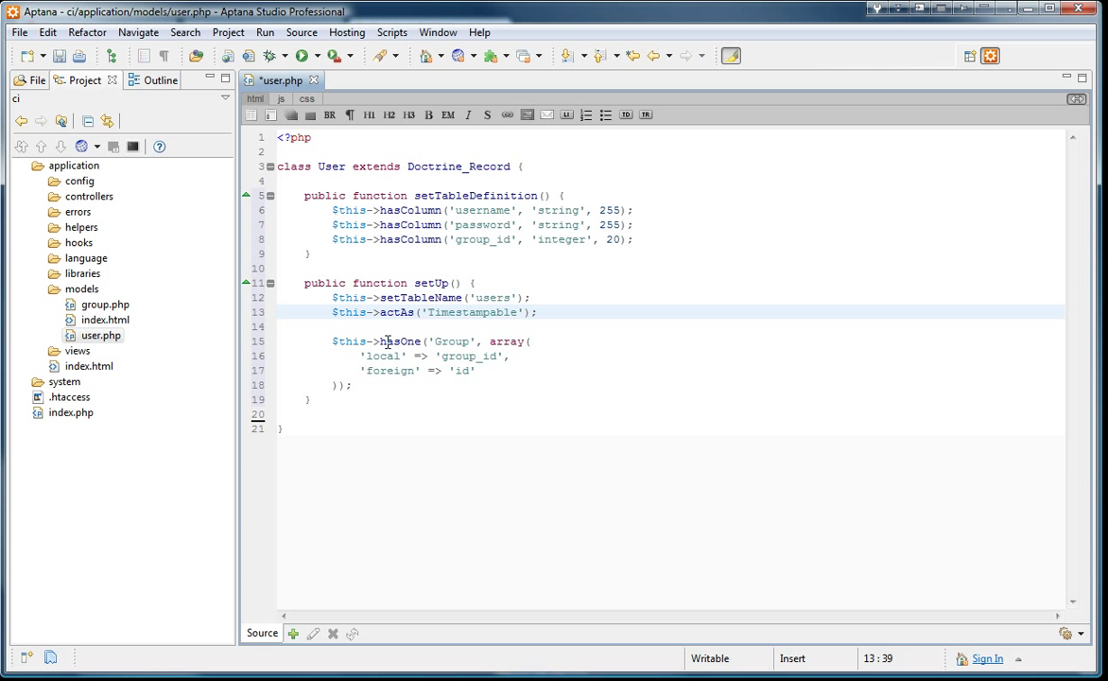
{"action": "left_click", "coordinate": [402, 342]}
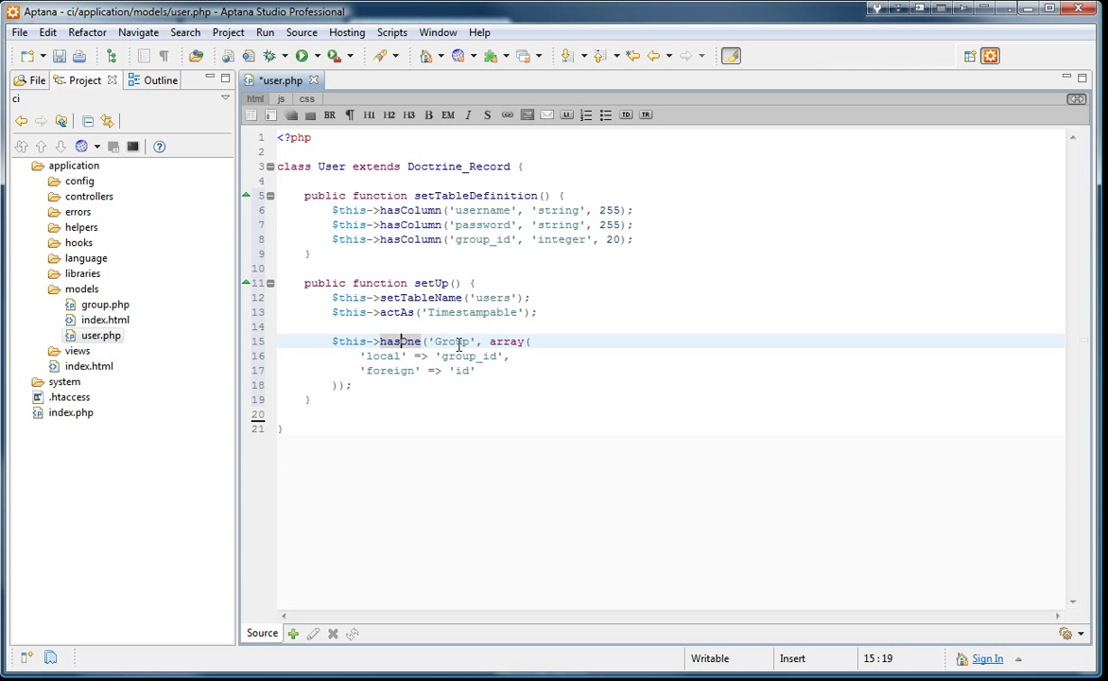
{"action": "double_click", "coordinate": [452, 342]}
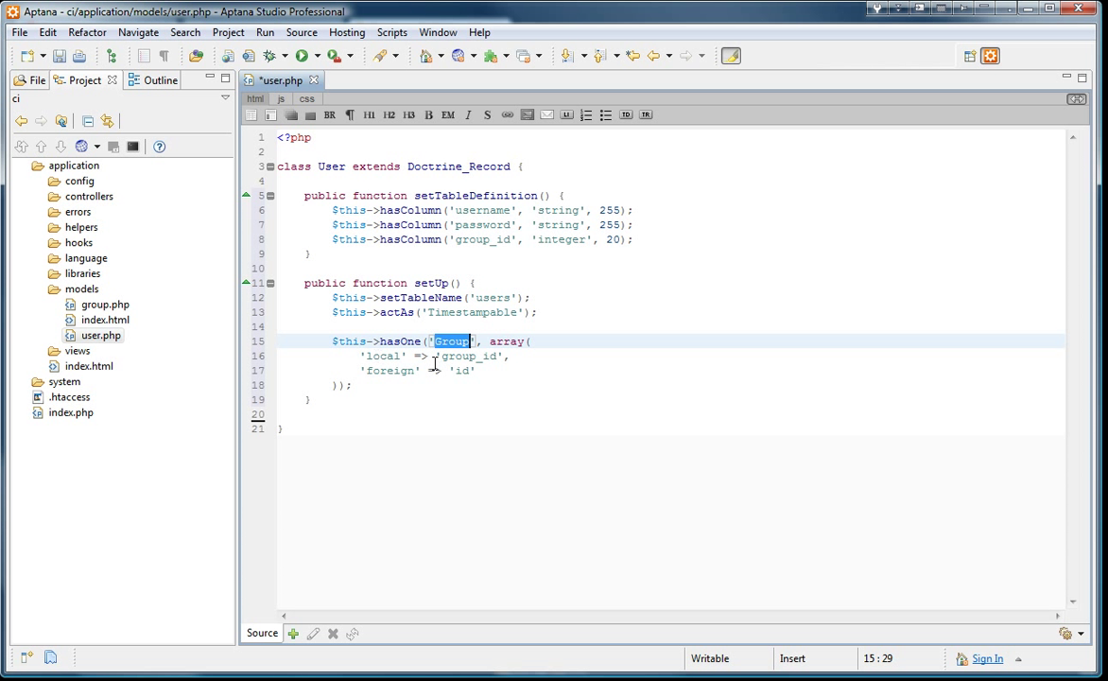
{"action": "mouse_move", "coordinate": [392, 362]}
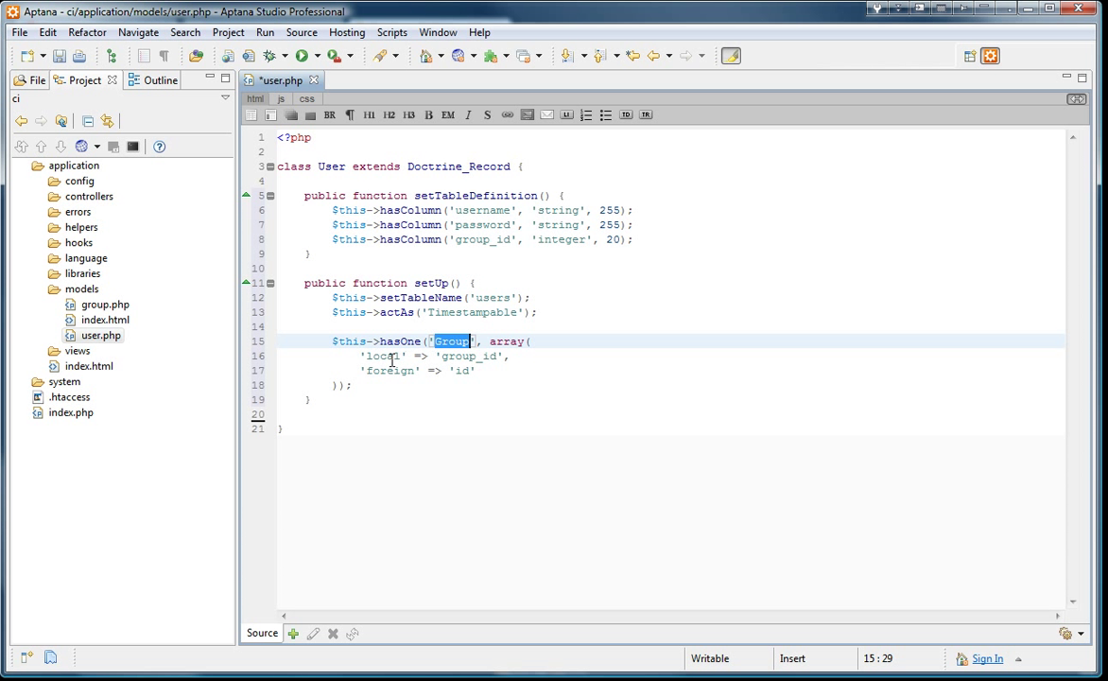
{"action": "double_click", "coordinate": [468, 356]}
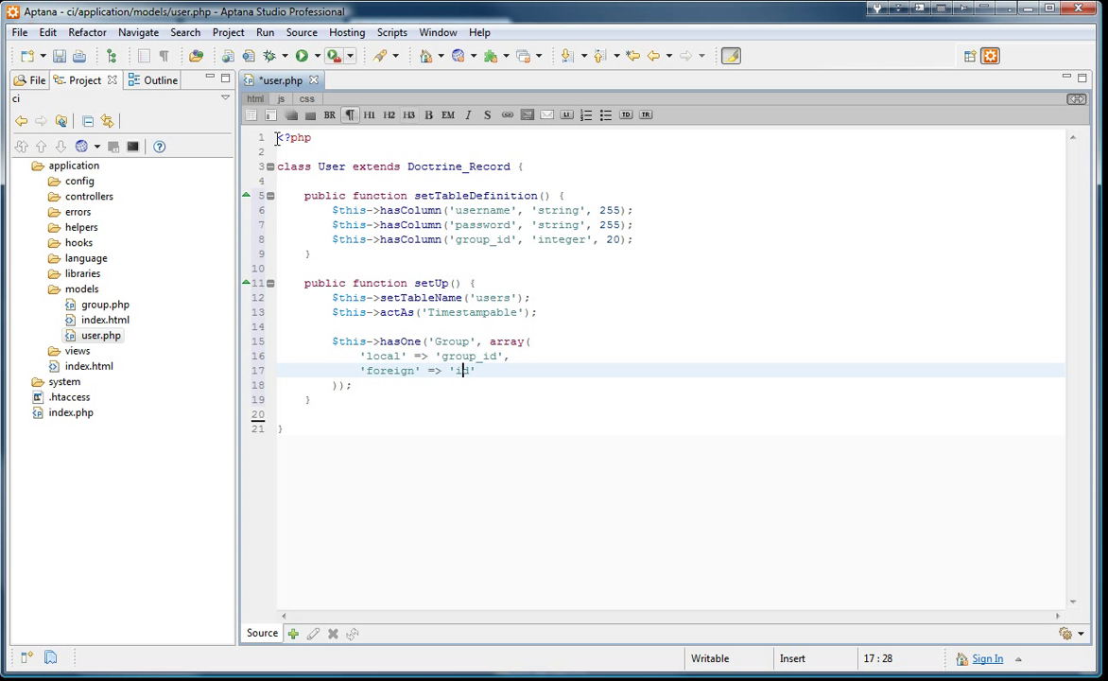
- Open group.php, add a name column and 'groups' table name, and save both models
{"action": "left_click", "coordinate": [105, 304]}
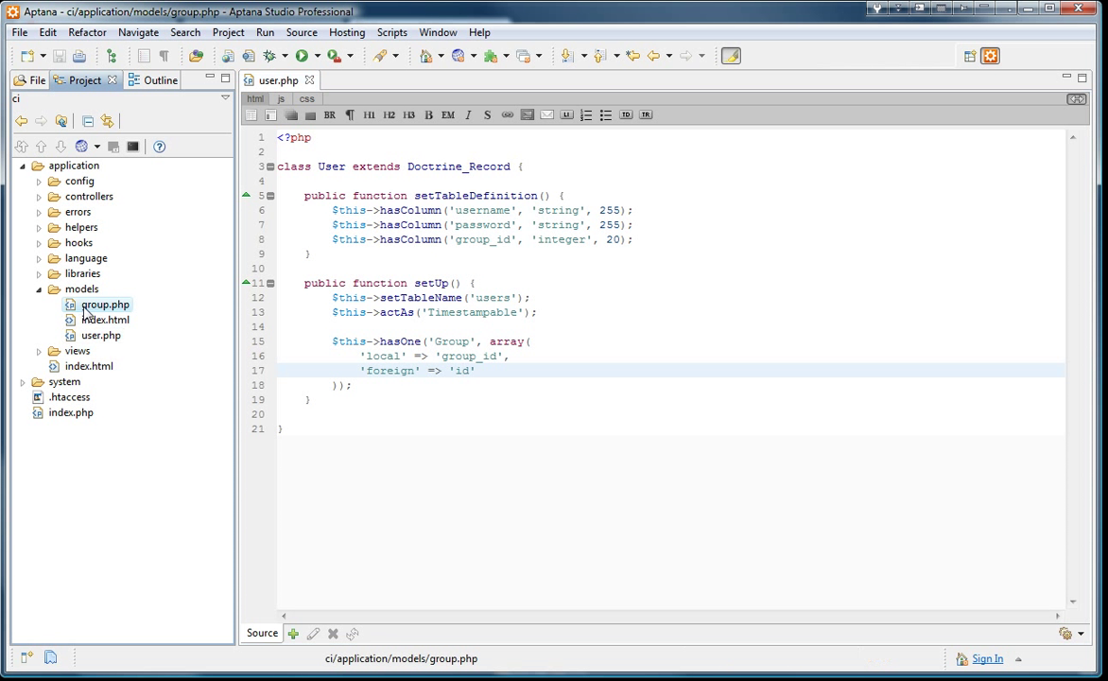
{"action": "double_click", "coordinate": [106, 304]}
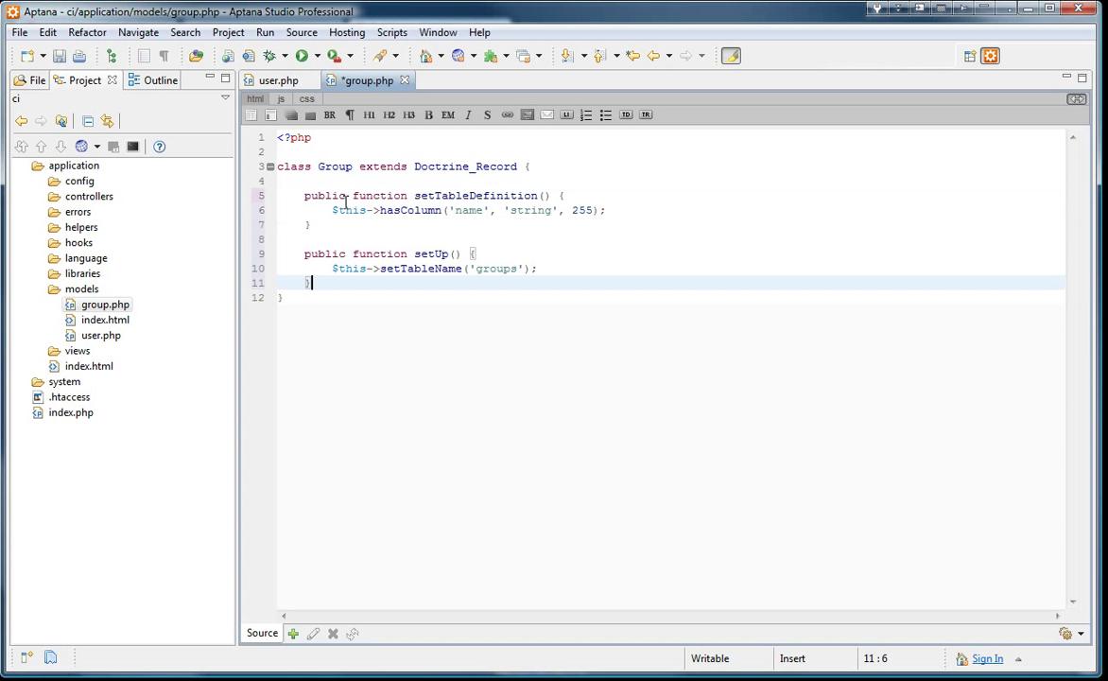
{"action": "left_click", "coordinate": [464, 210]}
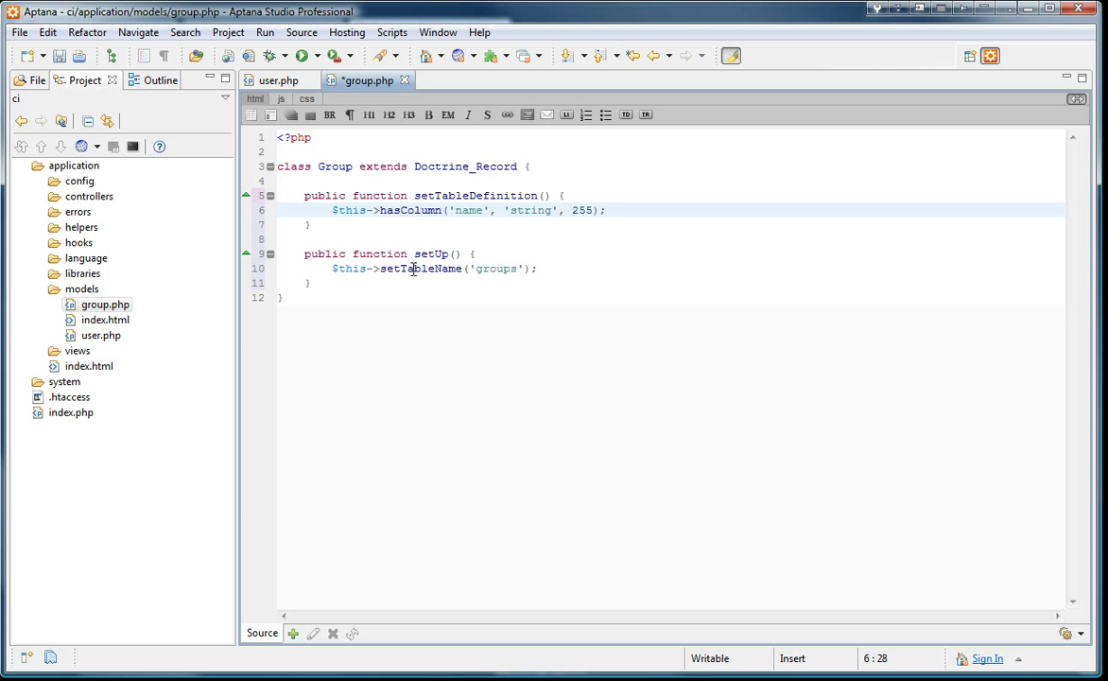
{"action": "left_click", "coordinate": [489, 268]}
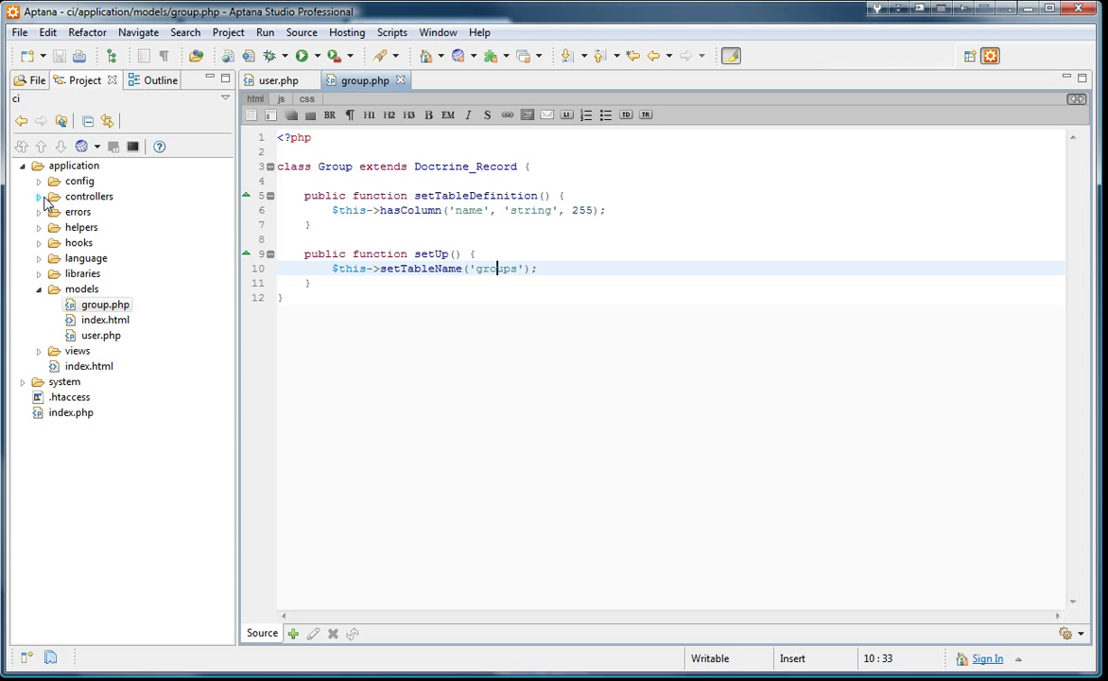
- Open controllers/test.php, review generate()'s database drop, create and table build, then go to the browser
{"action": "left_click", "coordinate": [40, 196]}
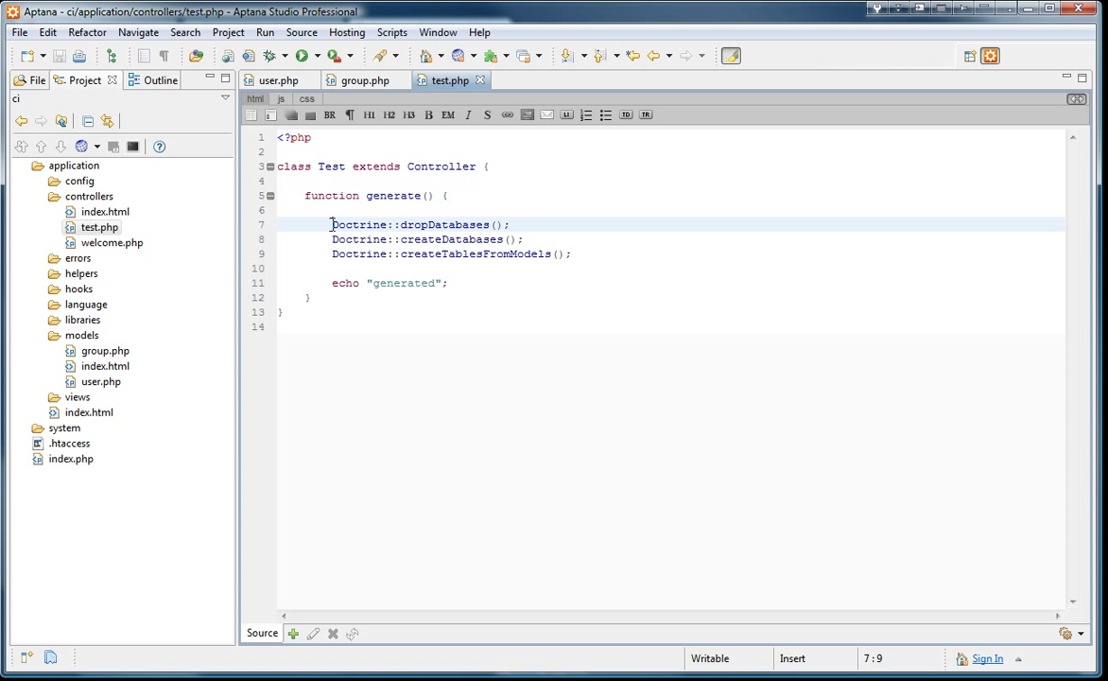
{"action": "triple_click", "coordinate": [419, 224]}
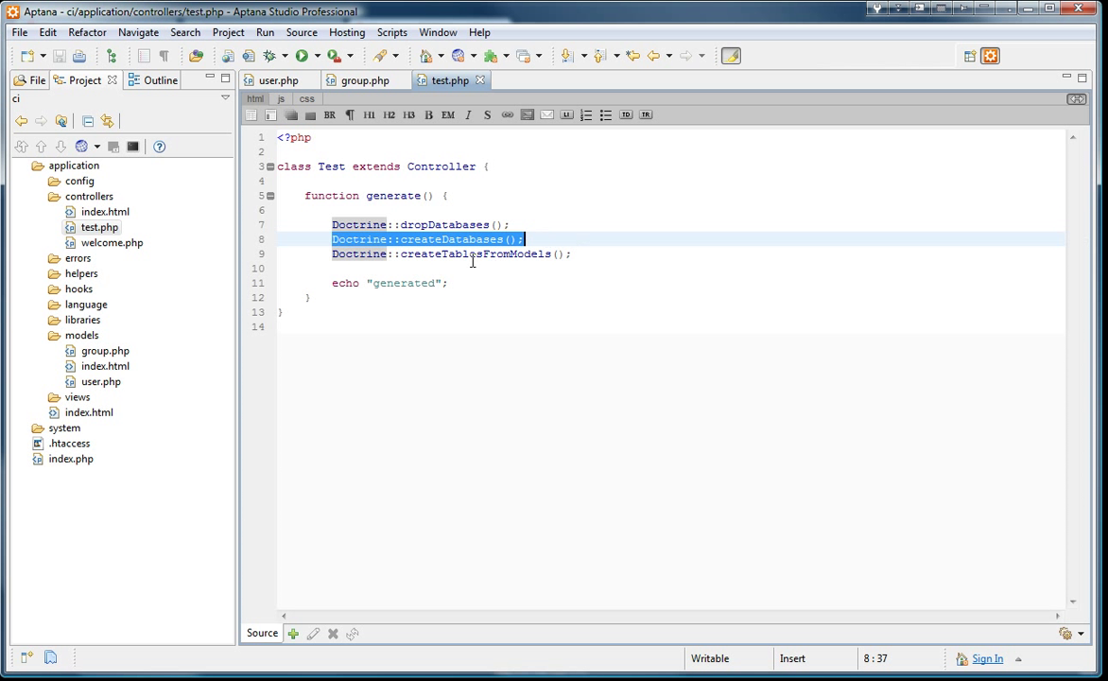
{"action": "left_click", "coordinate": [575, 254]}
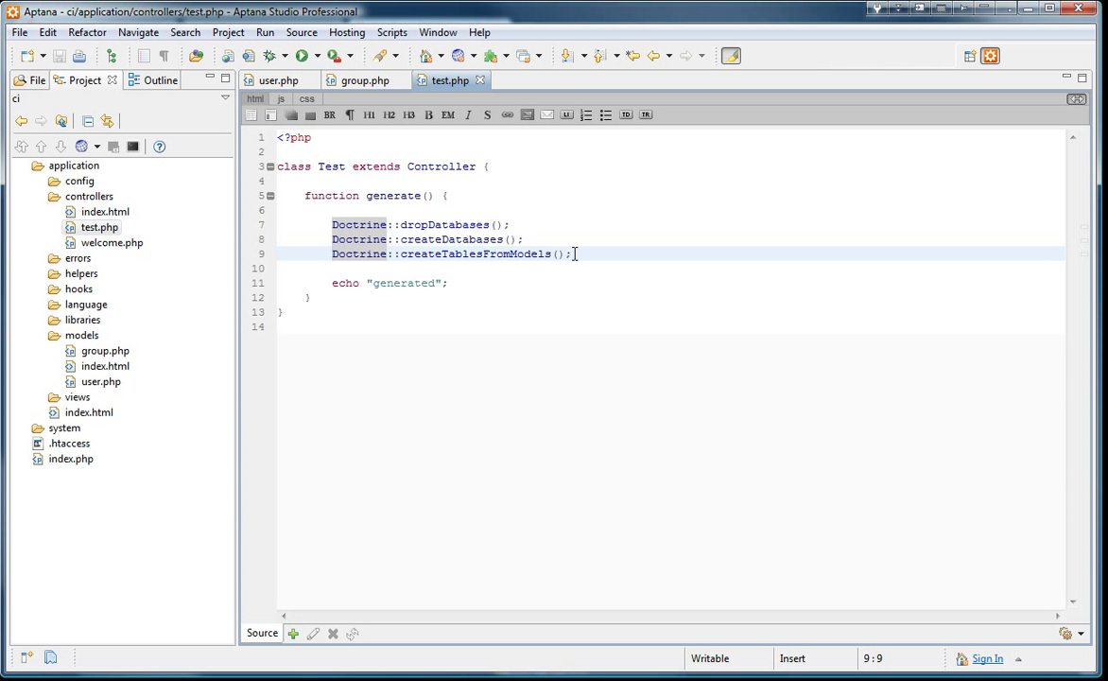
{"action": "mouse_move", "coordinate": [589, 253]}
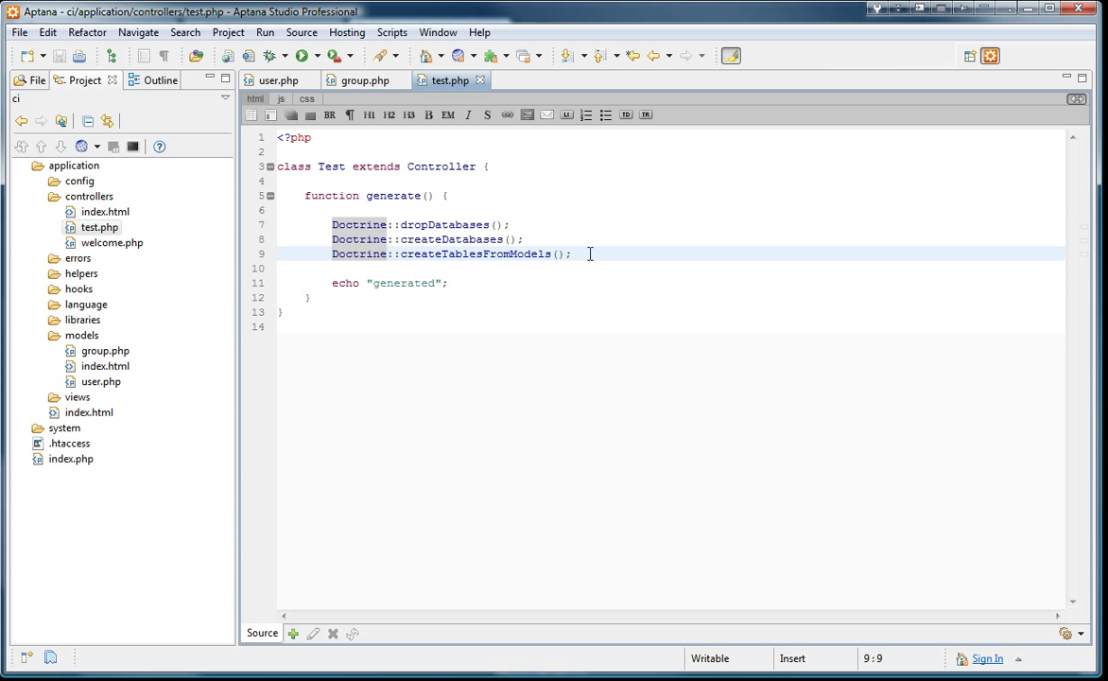
{"action": "mouse_move", "coordinate": [584, 255]}
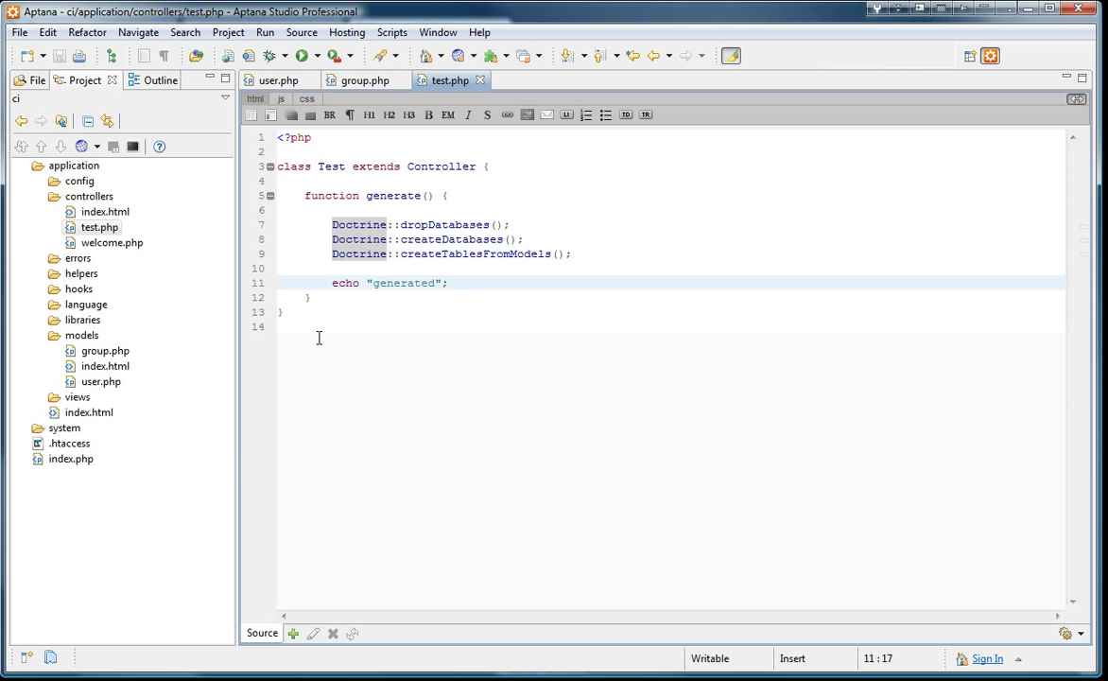
{"action": "left_click", "coordinate": [308, 297]}
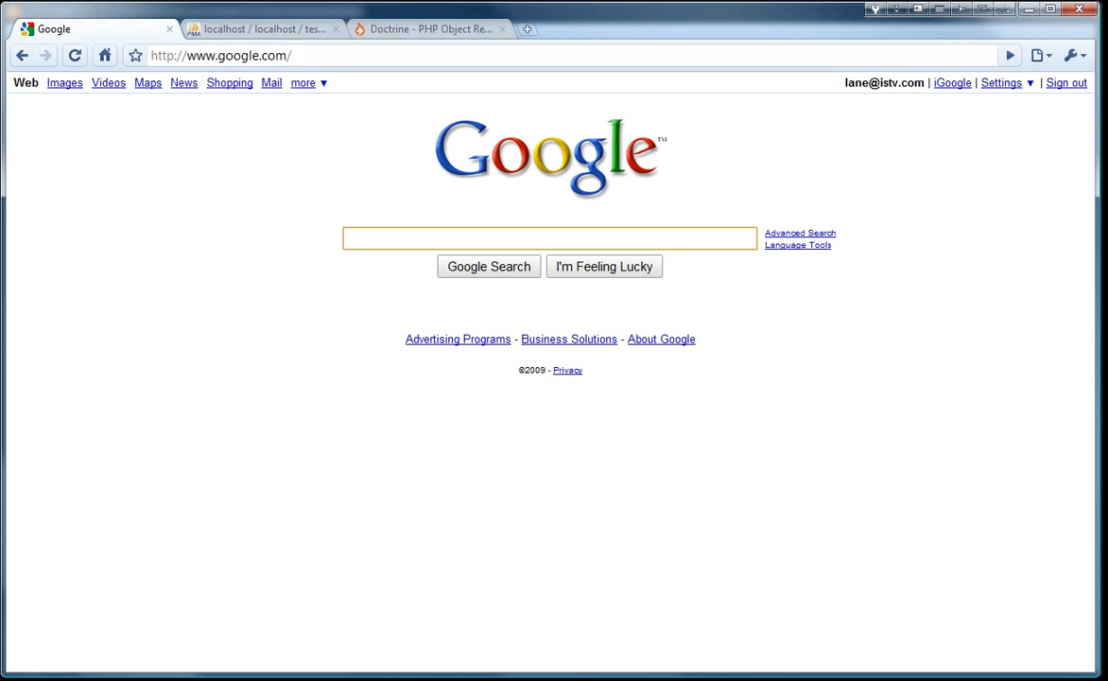
- Run localhost/ci/test/generate, then confirm empty users and groups tables in phpMyAdmin's test database
{"action": "type", "text": "http://localhost/ci/test/generate"}
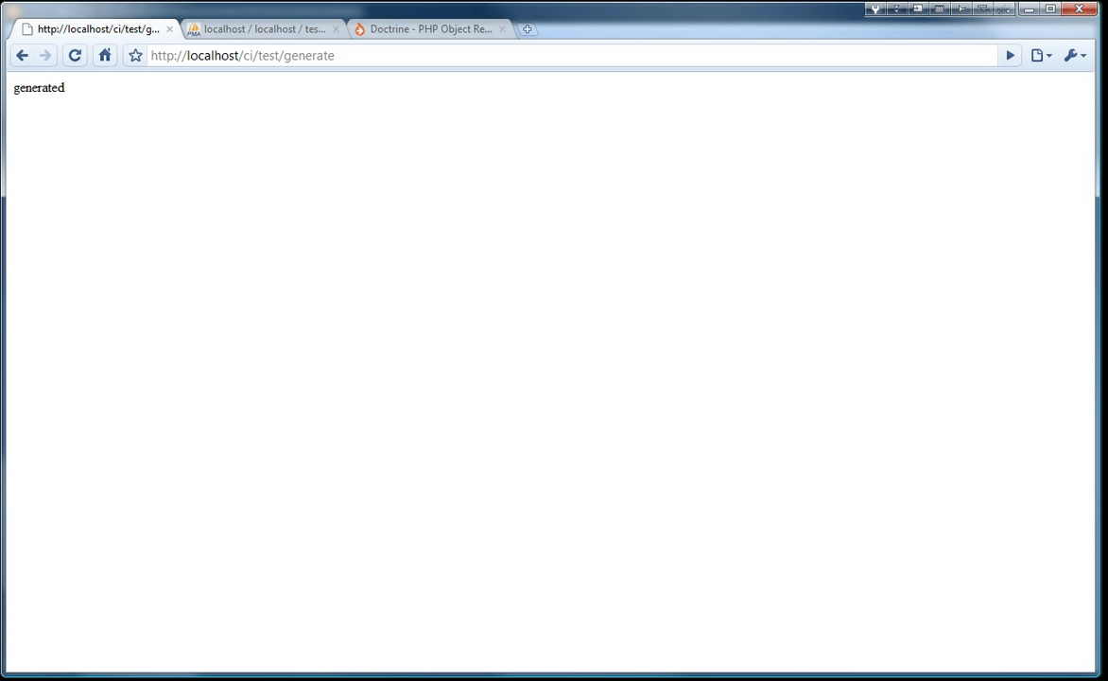
{"action": "left_click", "coordinate": [263, 28]}
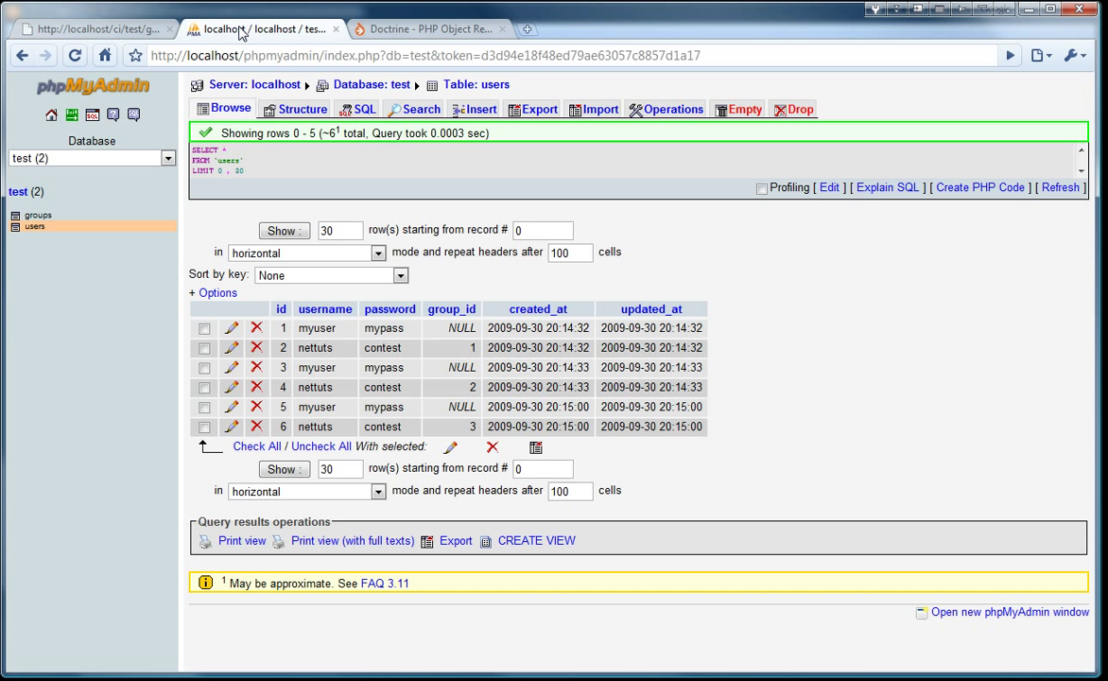
{"action": "left_click", "coordinate": [371, 84]}
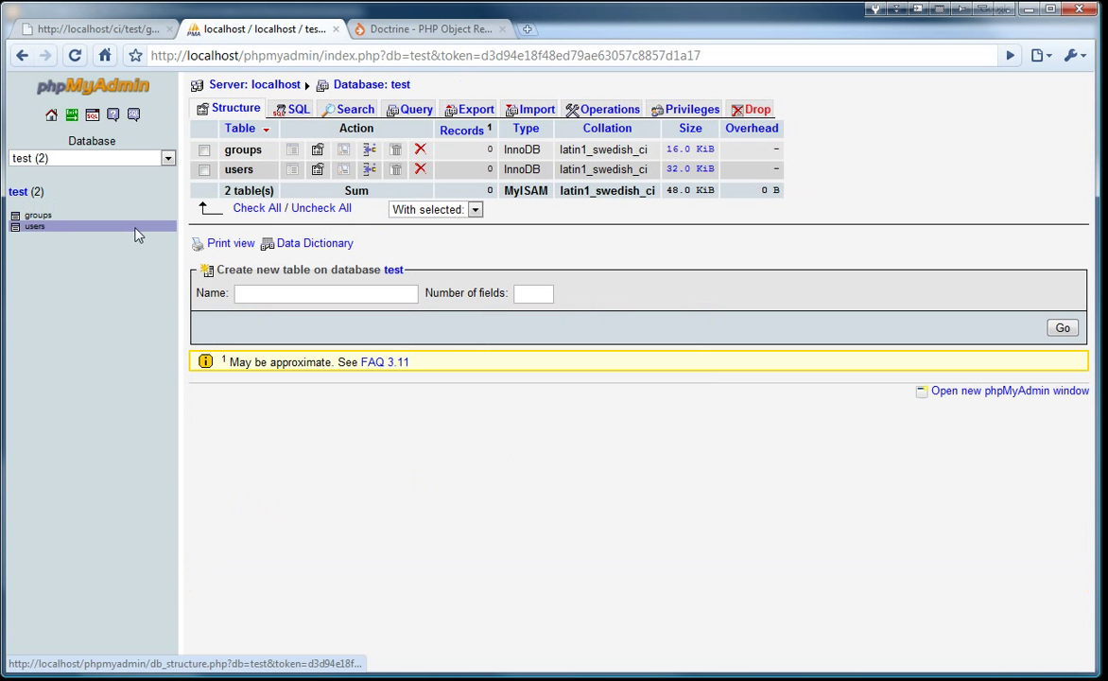
{"action": "left_click", "coordinate": [35, 226]}
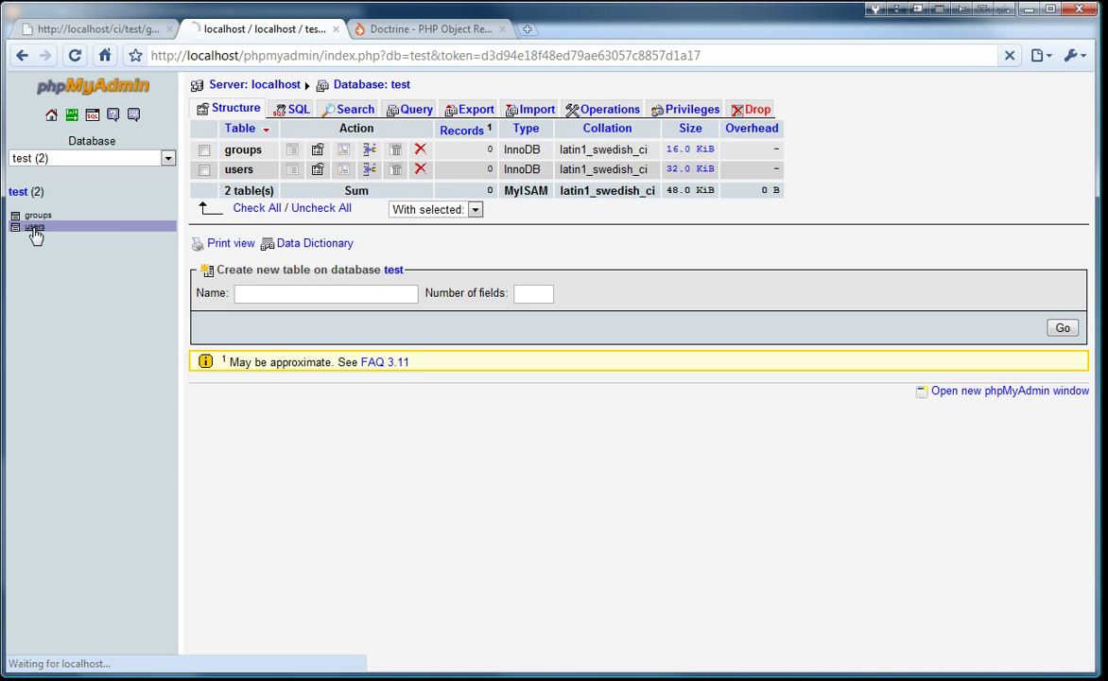
{"action": "left_click", "coordinate": [38, 216]}
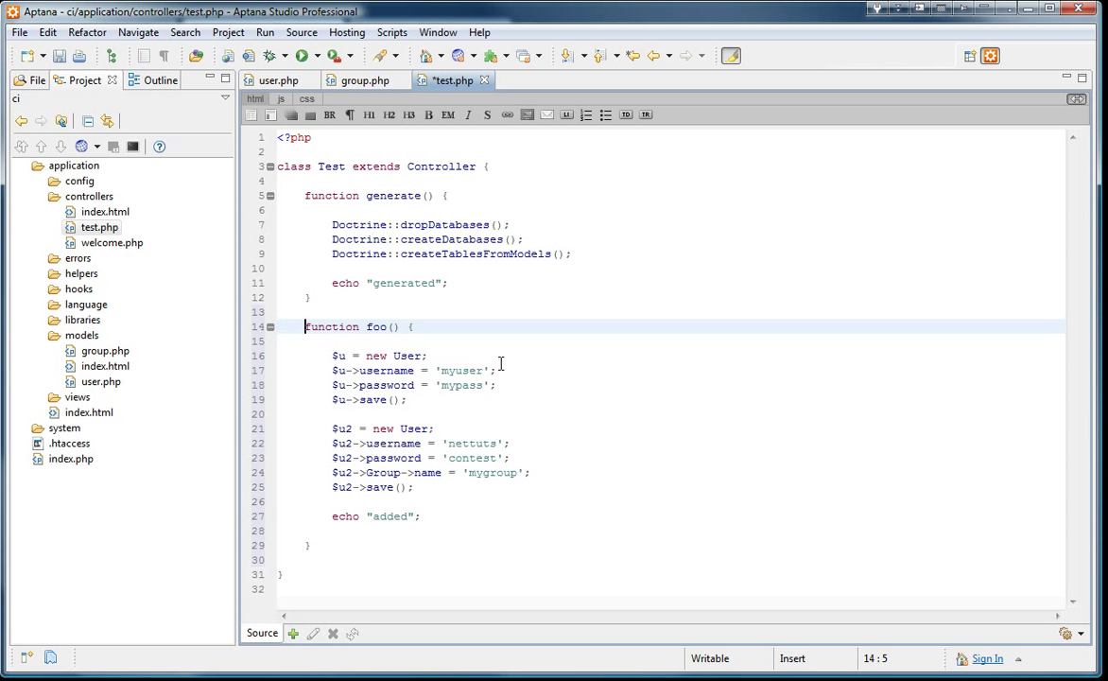
{"action": "left_click", "coordinate": [418, 355]}
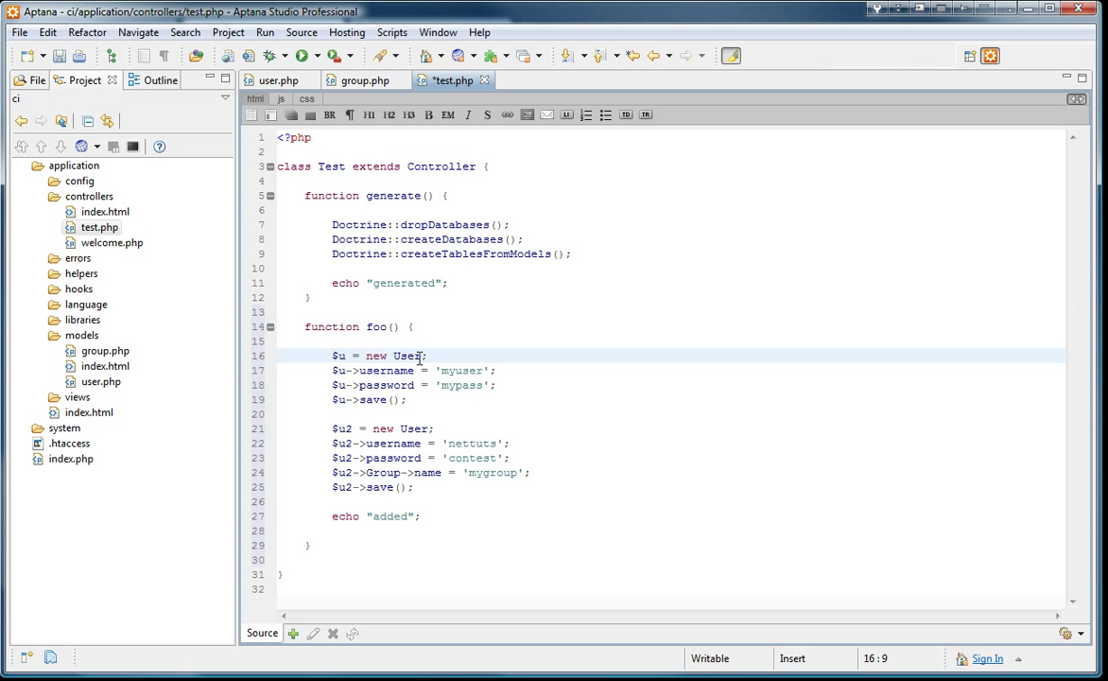
{"action": "left_click", "coordinate": [427, 369]}
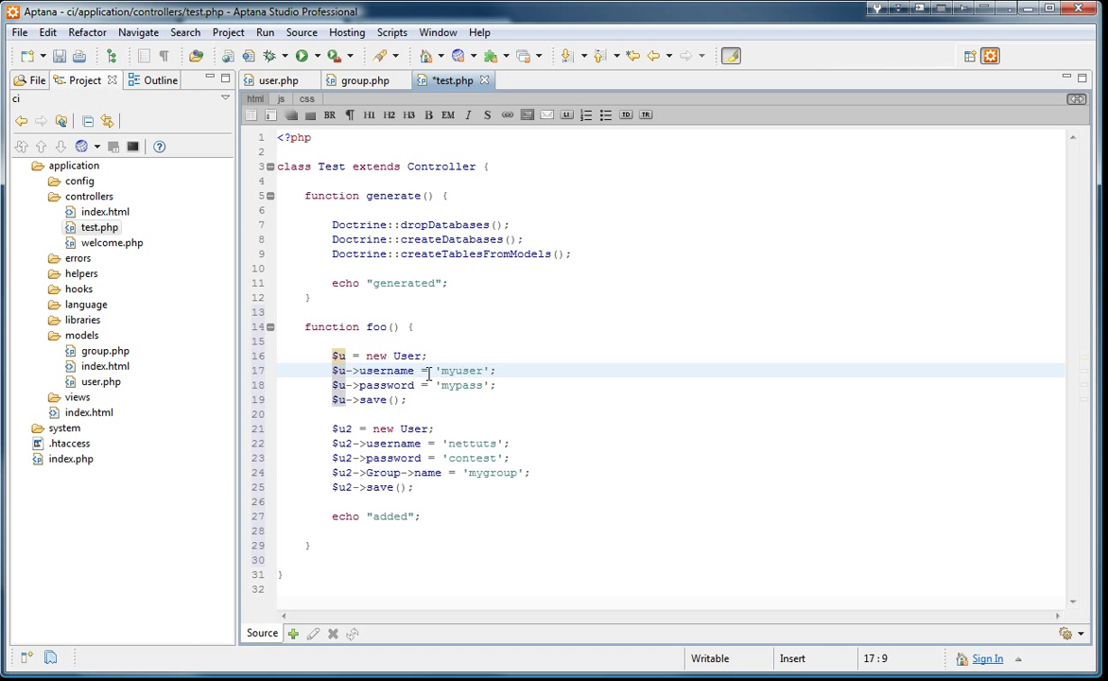
{"action": "left_click", "coordinate": [385, 385]}
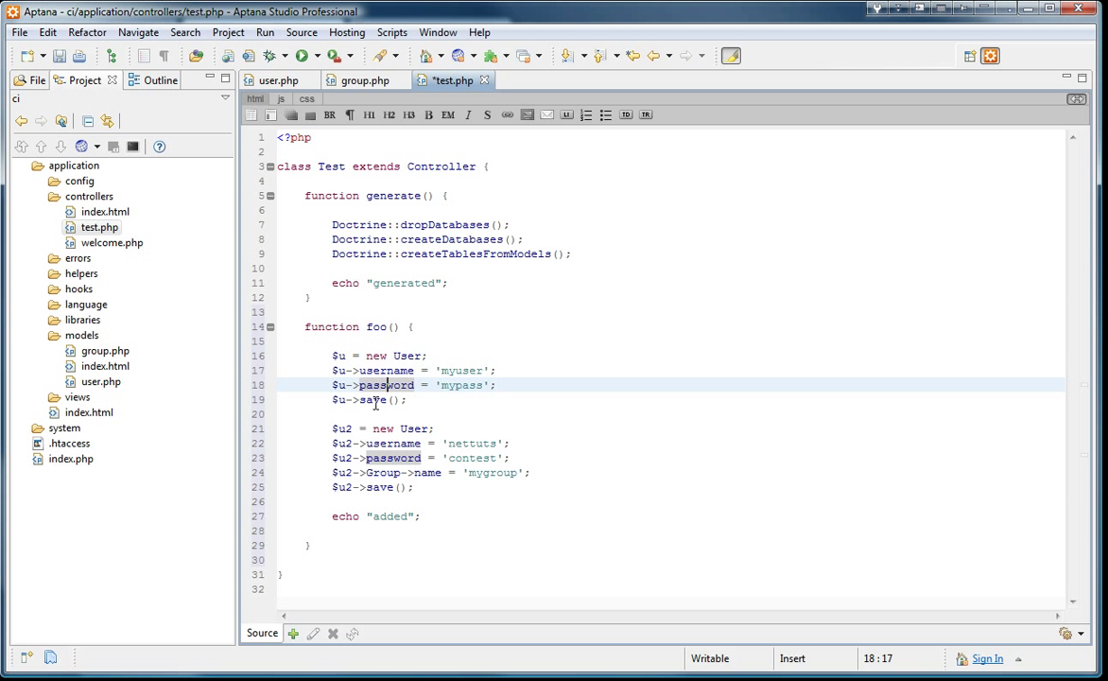
{"action": "left_click", "coordinate": [372, 399]}
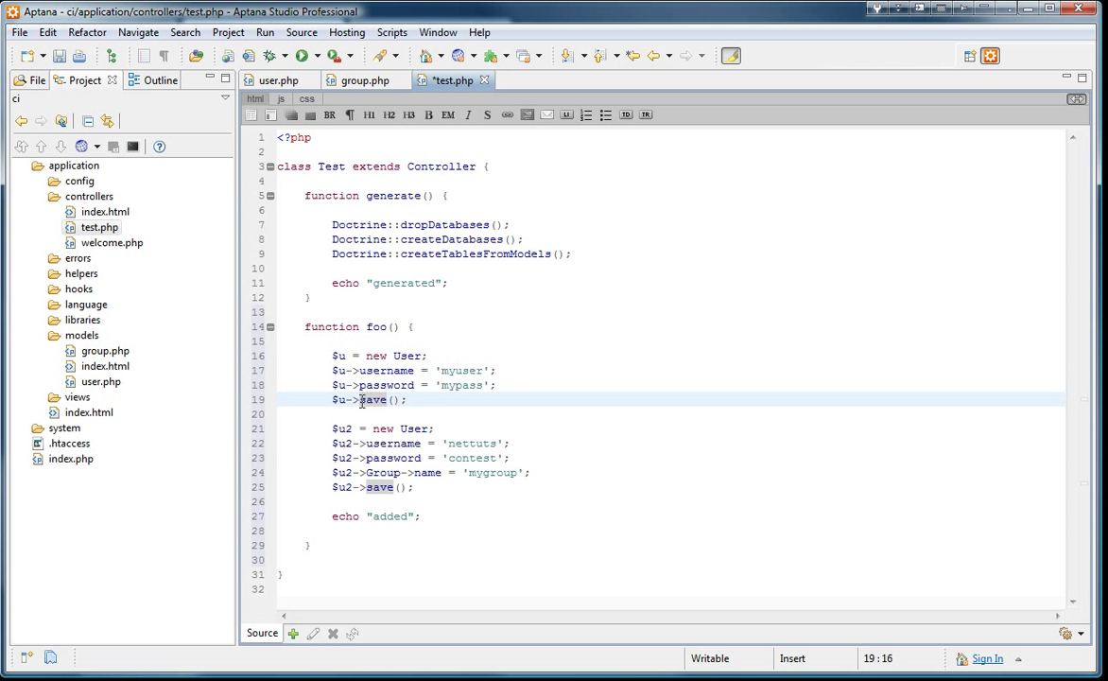
{"action": "mouse_move", "coordinate": [421, 399]}
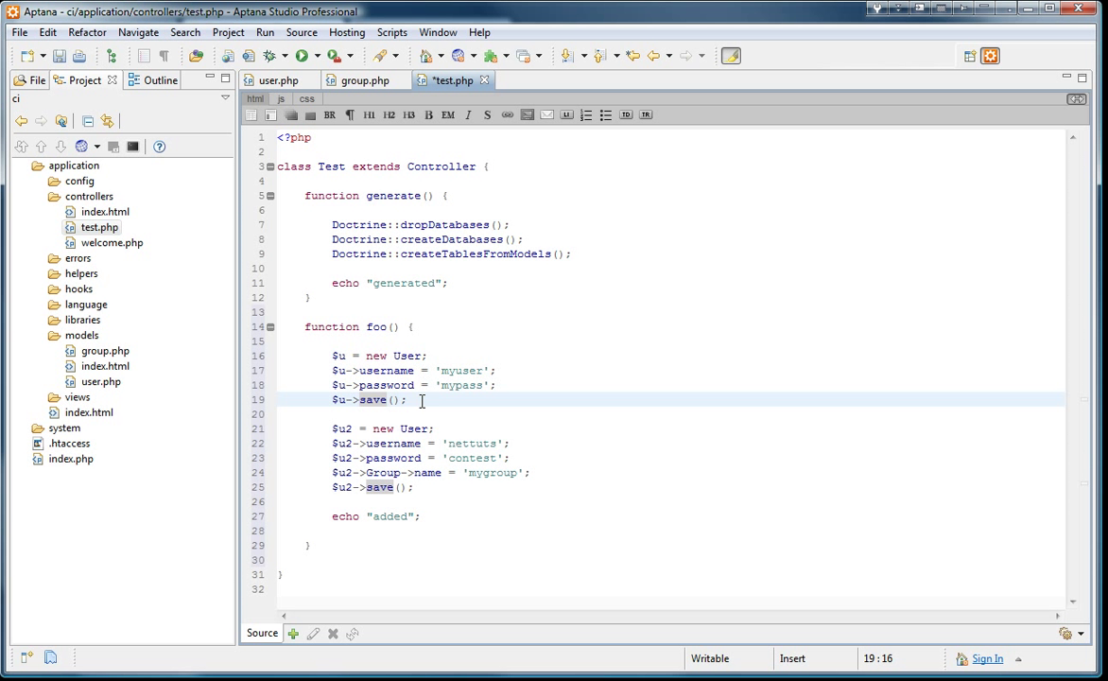
{"action": "mouse_move", "coordinate": [325, 435]}
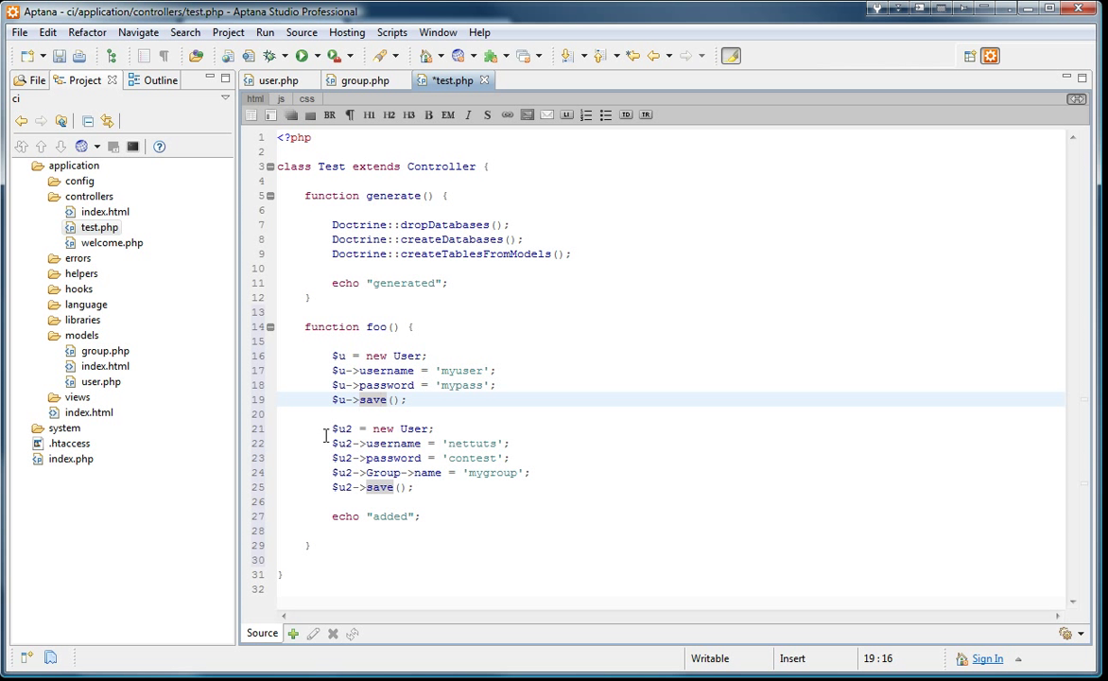
{"action": "left_click", "coordinate": [341, 427]}
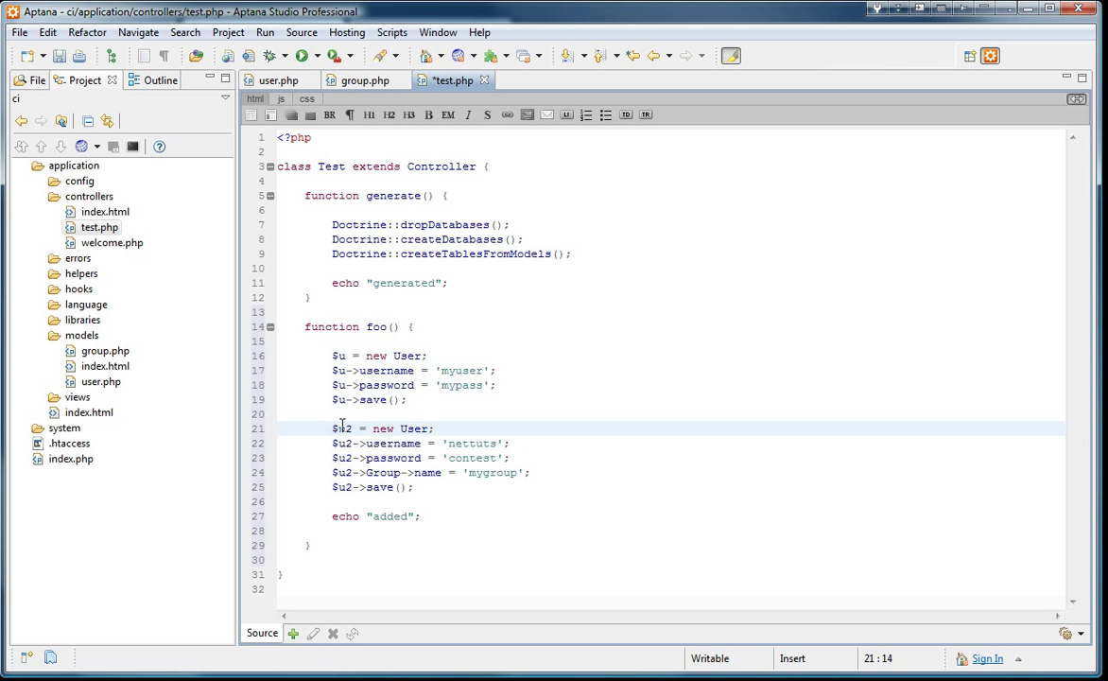
{"action": "mouse_move", "coordinate": [470, 442]}
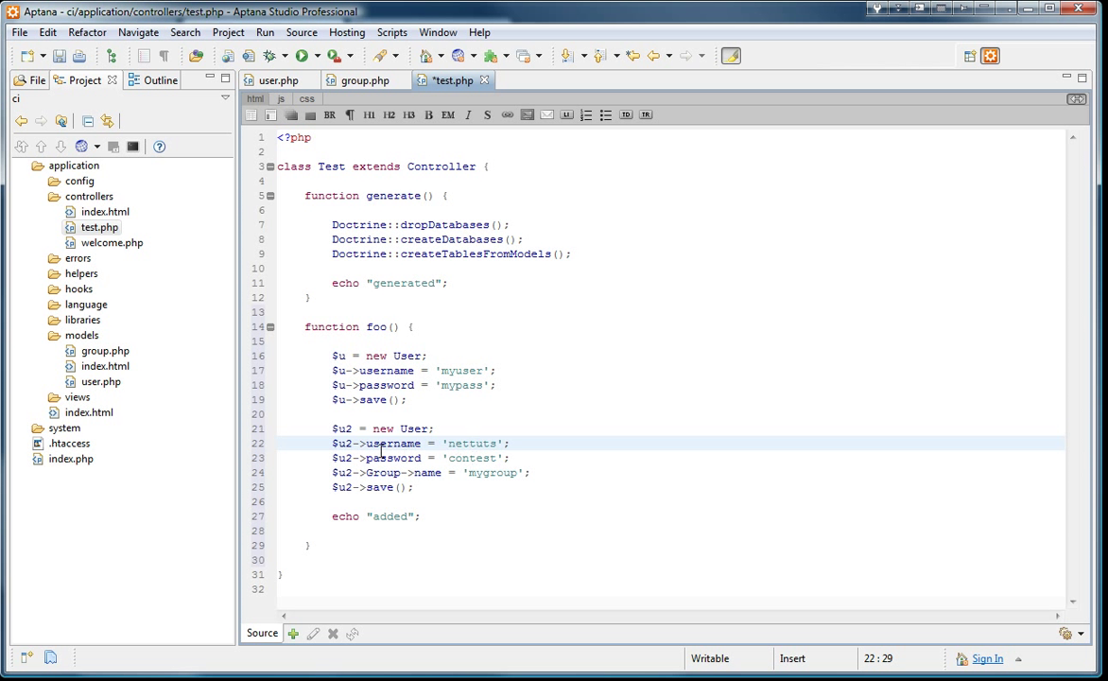
{"action": "left_click", "coordinate": [428, 472]}
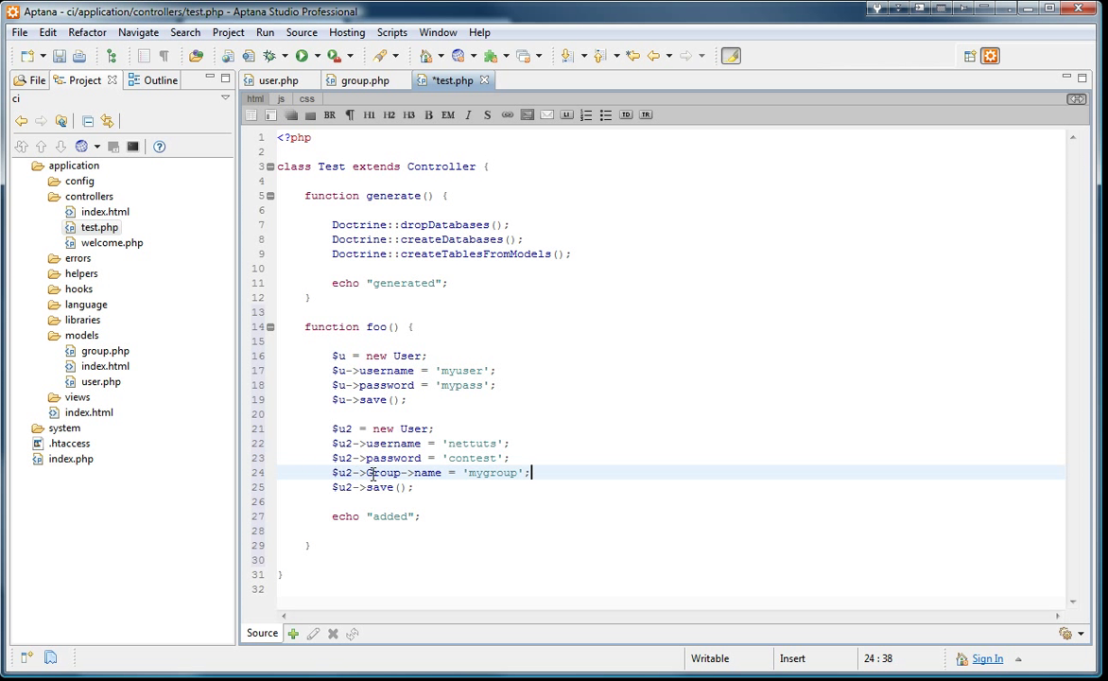
{"action": "double_click", "coordinate": [490, 472]}
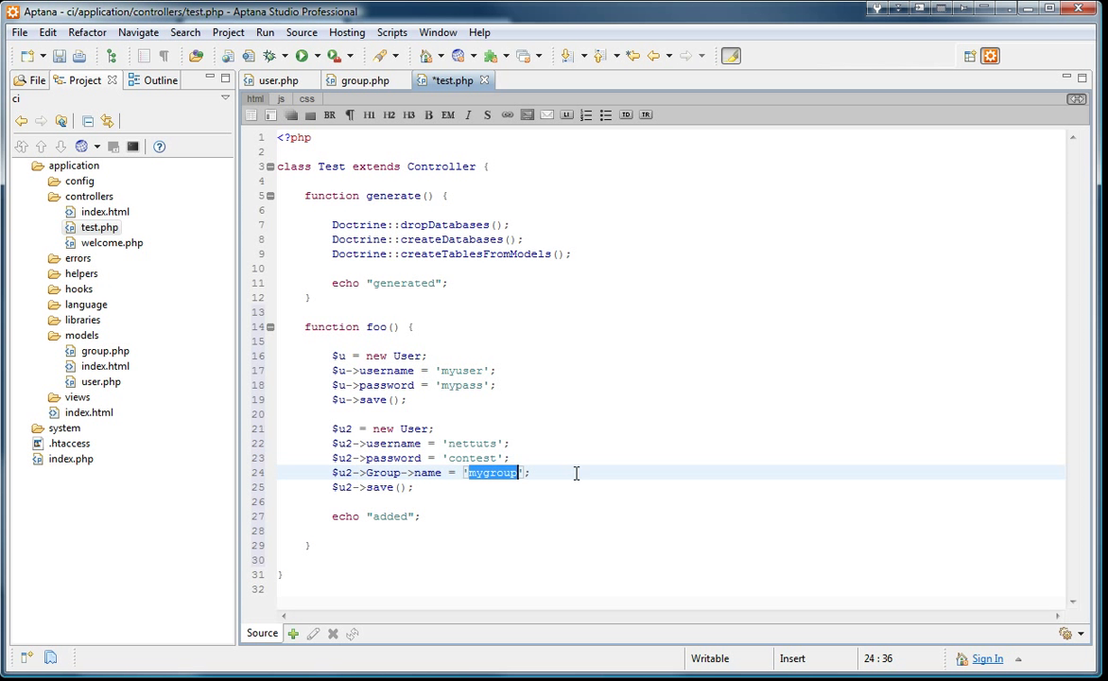
{"action": "left_click", "coordinate": [414, 487]}
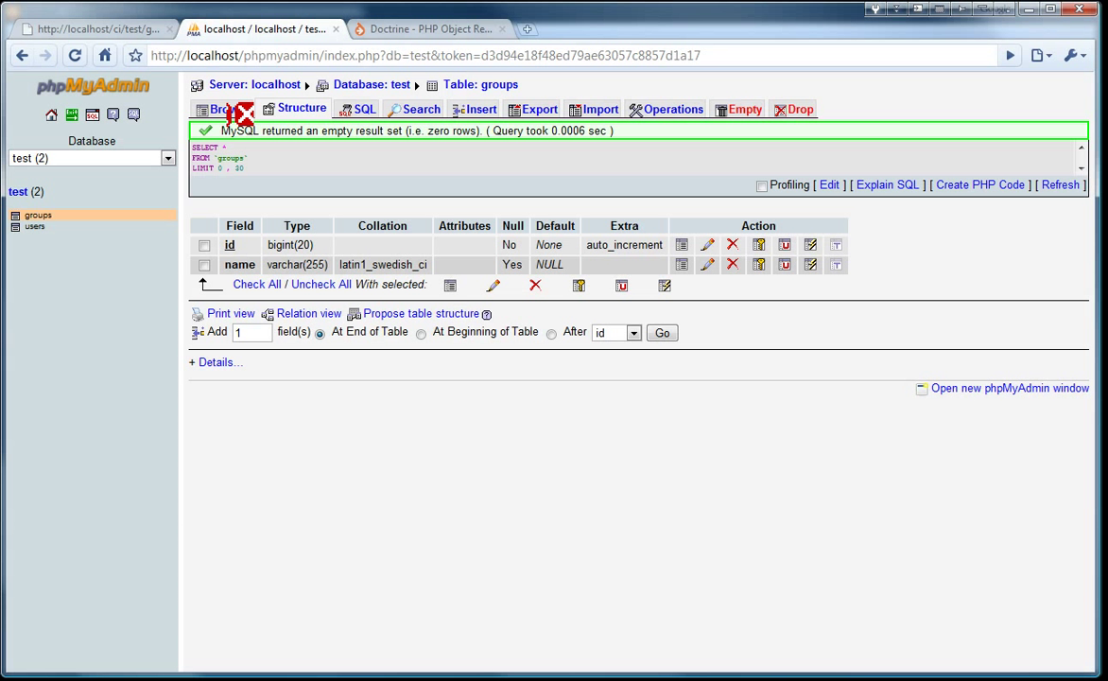
- Load test/foo in the first tab, then browse the users table in phpMyAdmin
{"action": "left_click", "coordinate": [95, 29]}
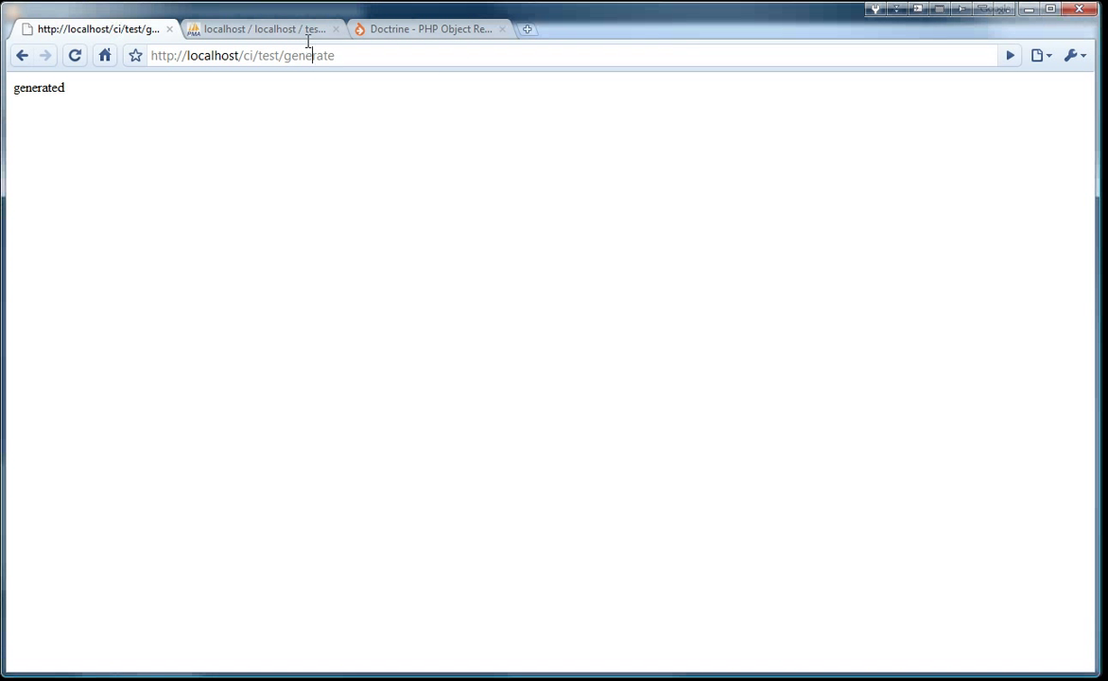
{"action": "left_click", "coordinate": [260, 28]}
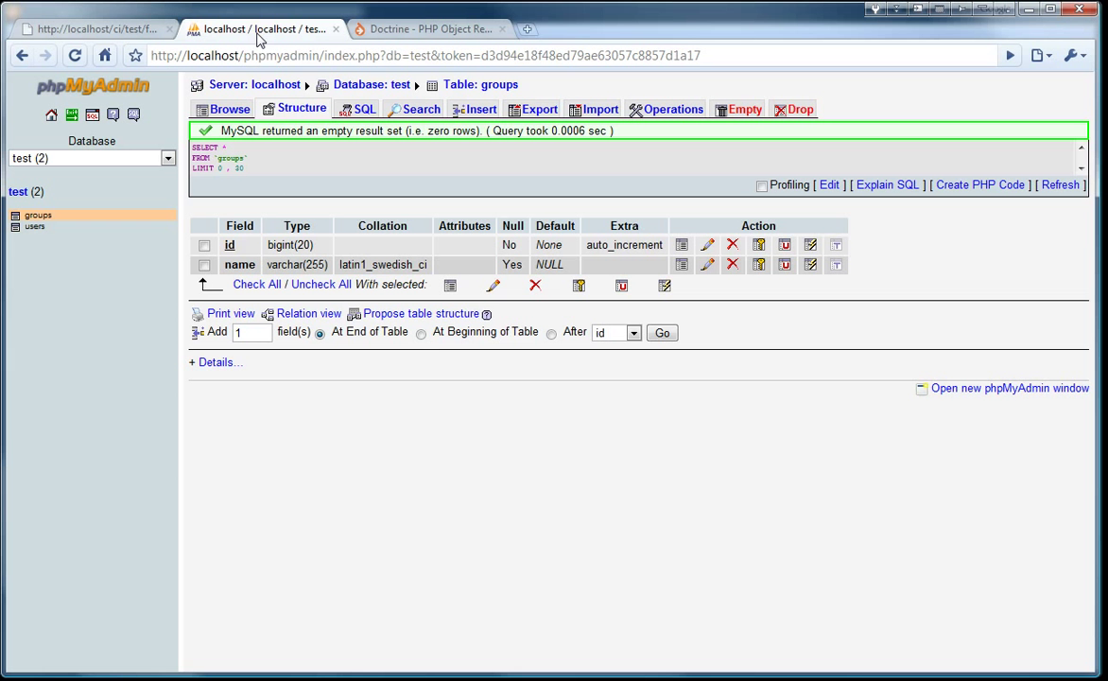
{"action": "left_click", "coordinate": [35, 226]}
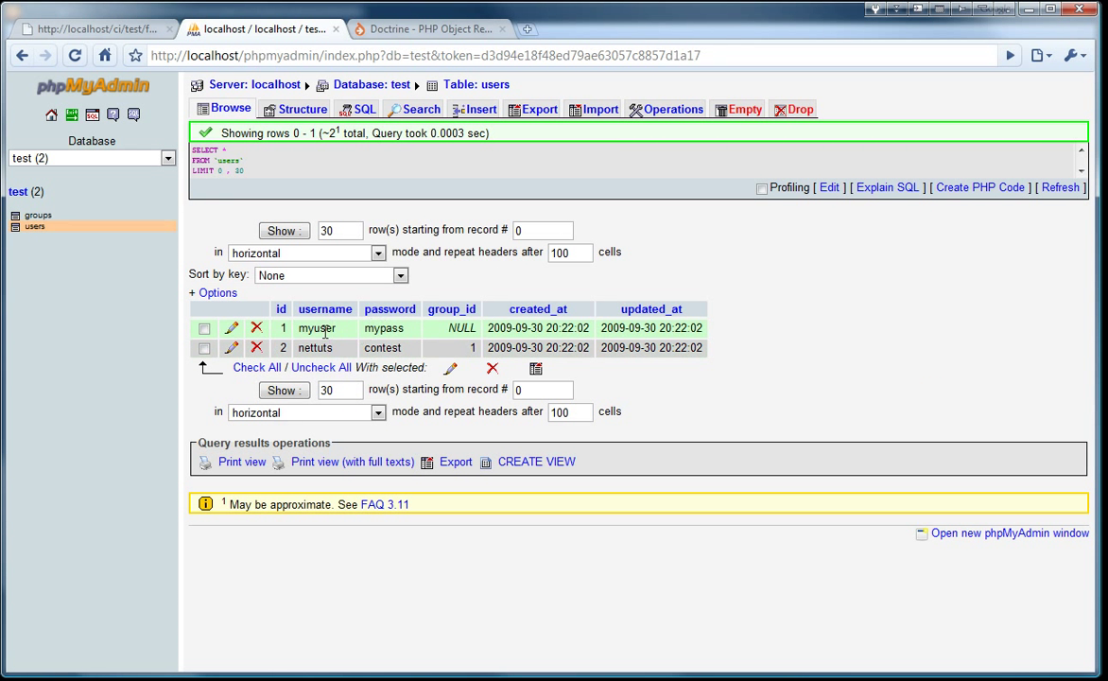
{"action": "mouse_move", "coordinate": [452, 309]}
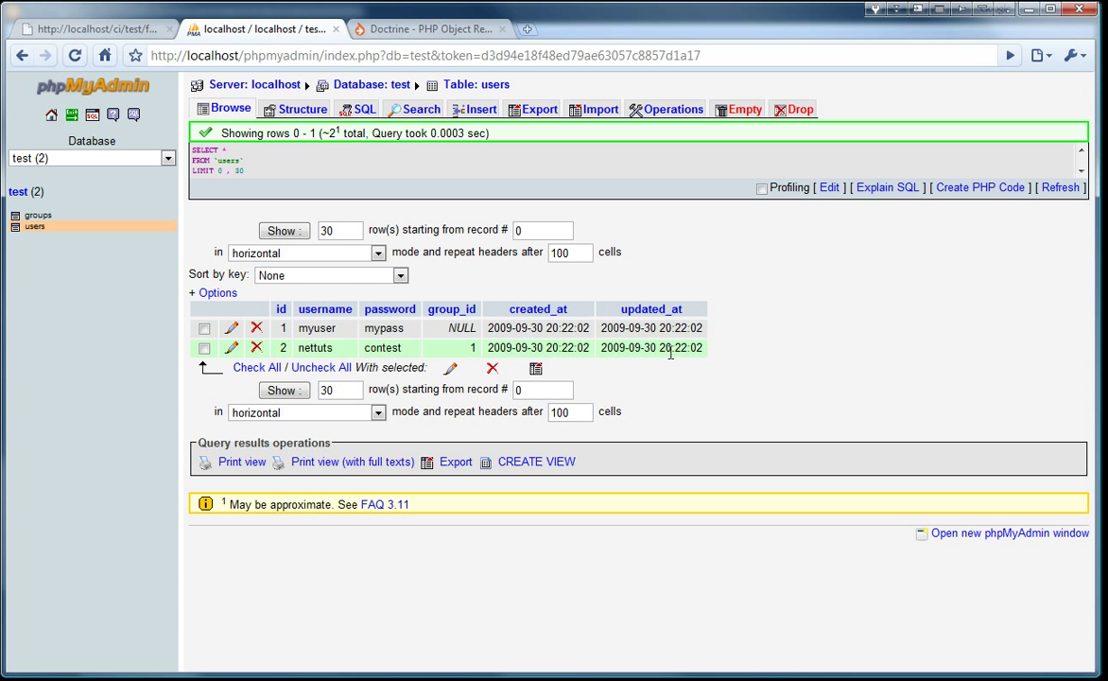
{"action": "mouse_move", "coordinate": [655, 348]}
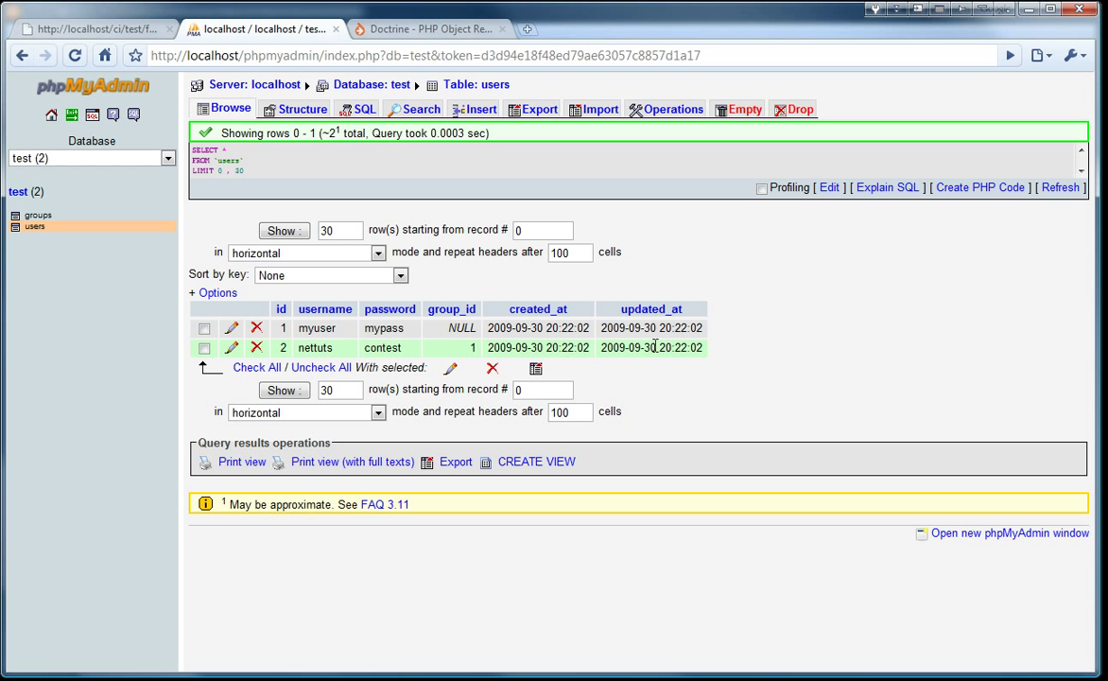
- Browse the groups table to see the single mygroup row with id 1
{"action": "left_click", "coordinate": [38, 215]}
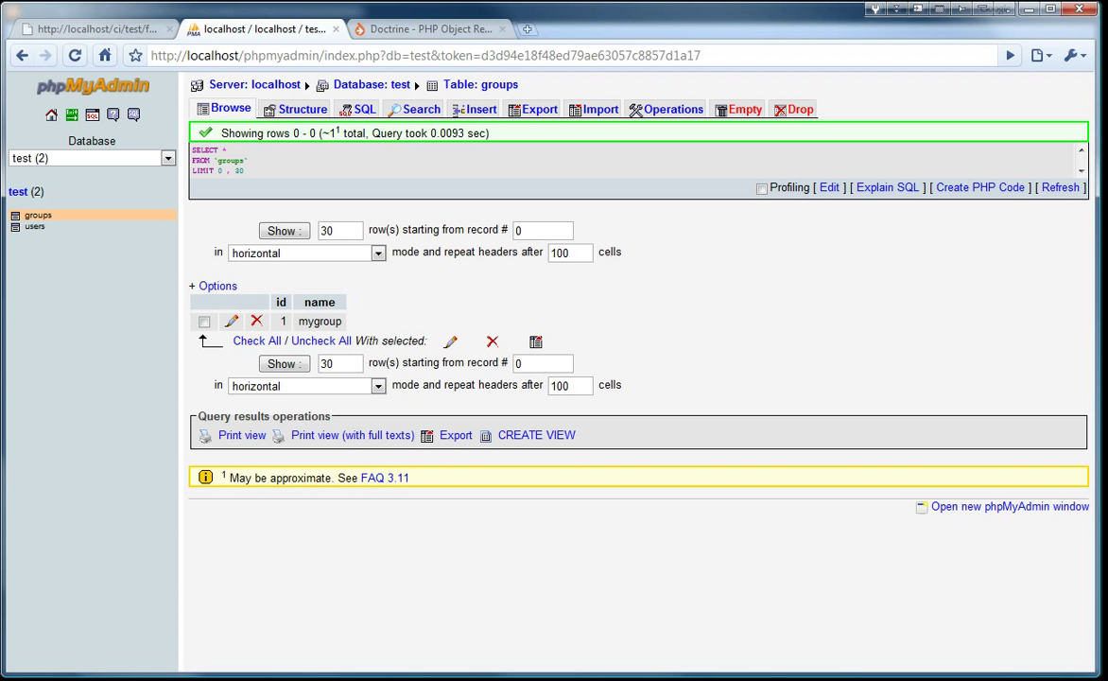
{"action": "mouse_move", "coordinate": [733, 304]}
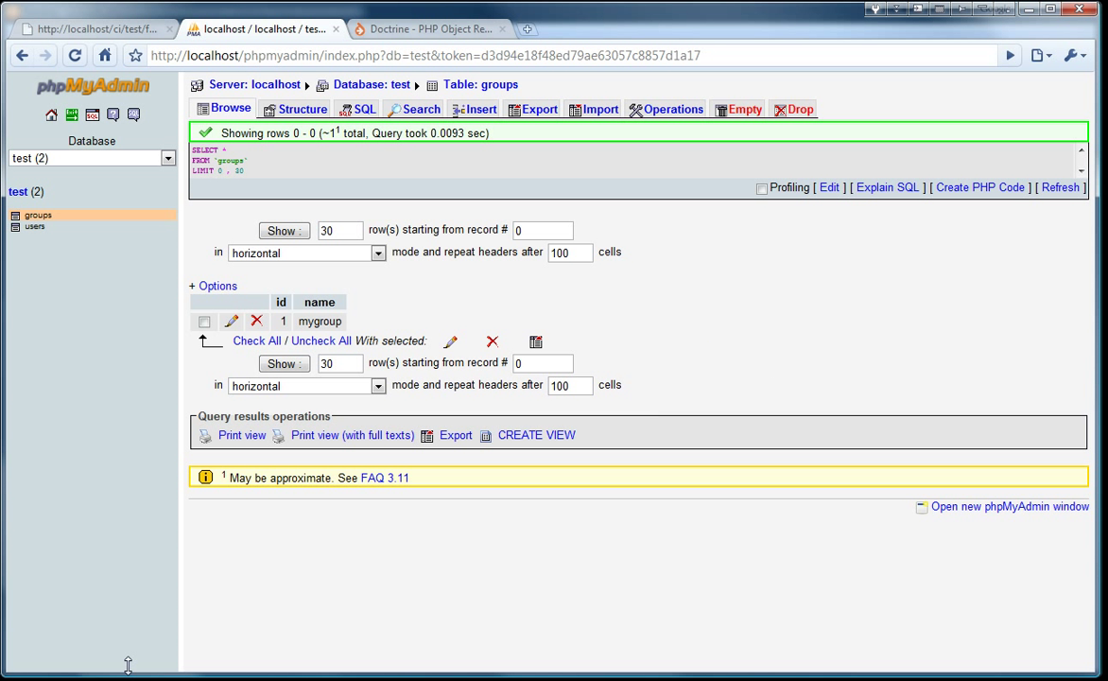
{"action": "mouse_move", "coordinate": [104, 497]}
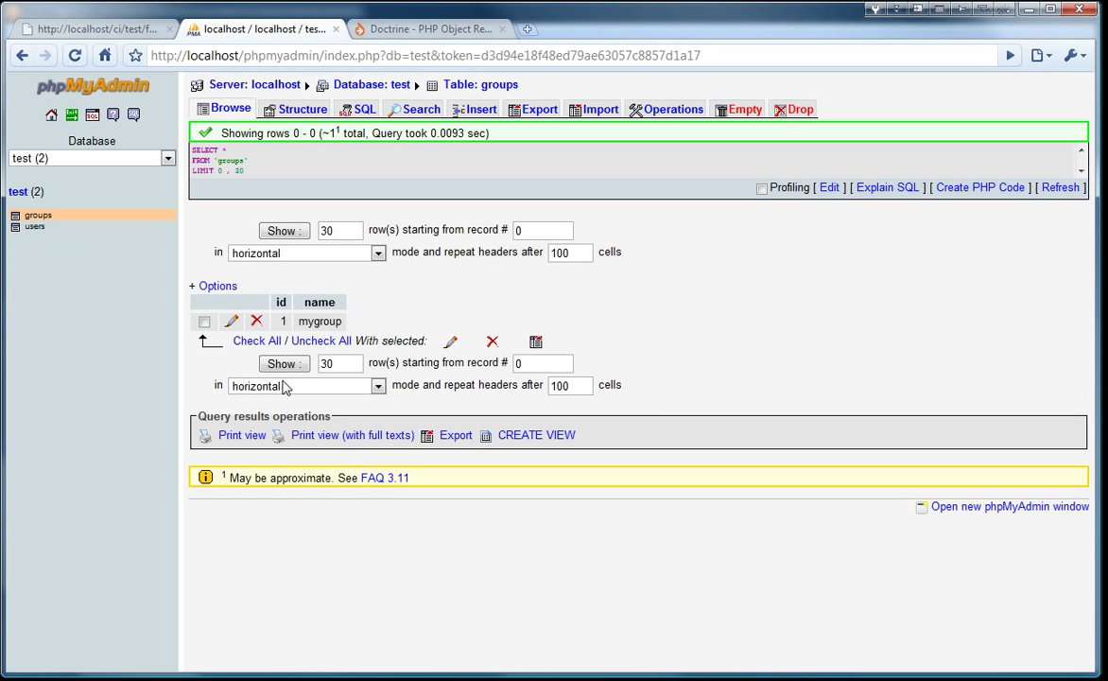
{"action": "mouse_move", "coordinate": [697, 367]}
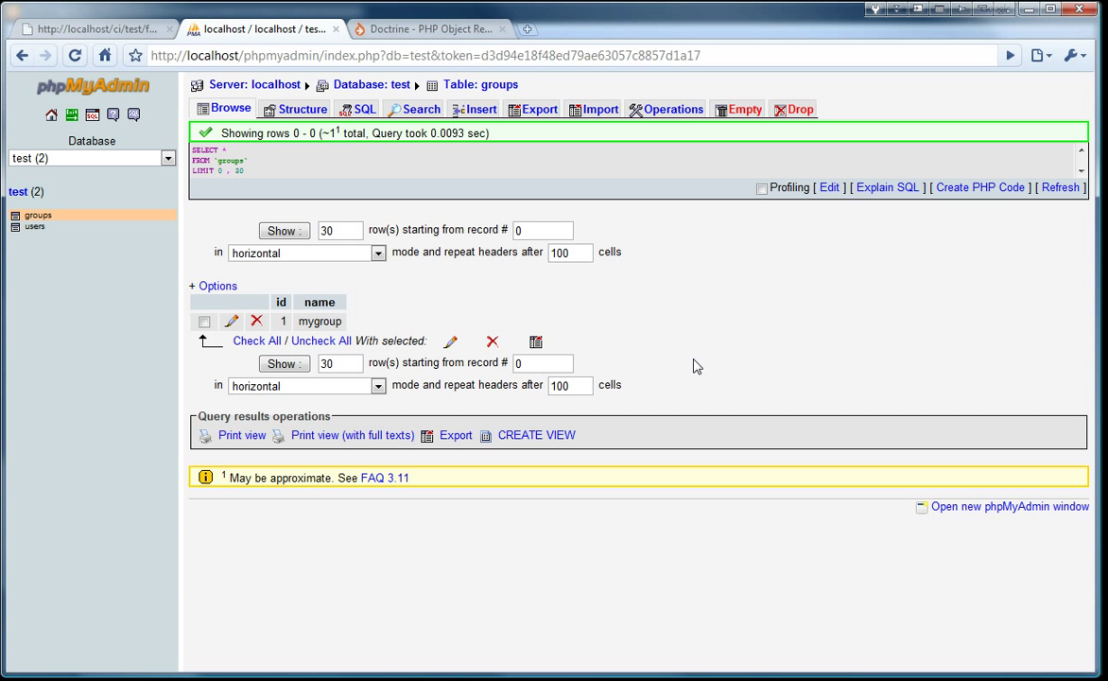
{"action": "mouse_move", "coordinate": [780, 414]}
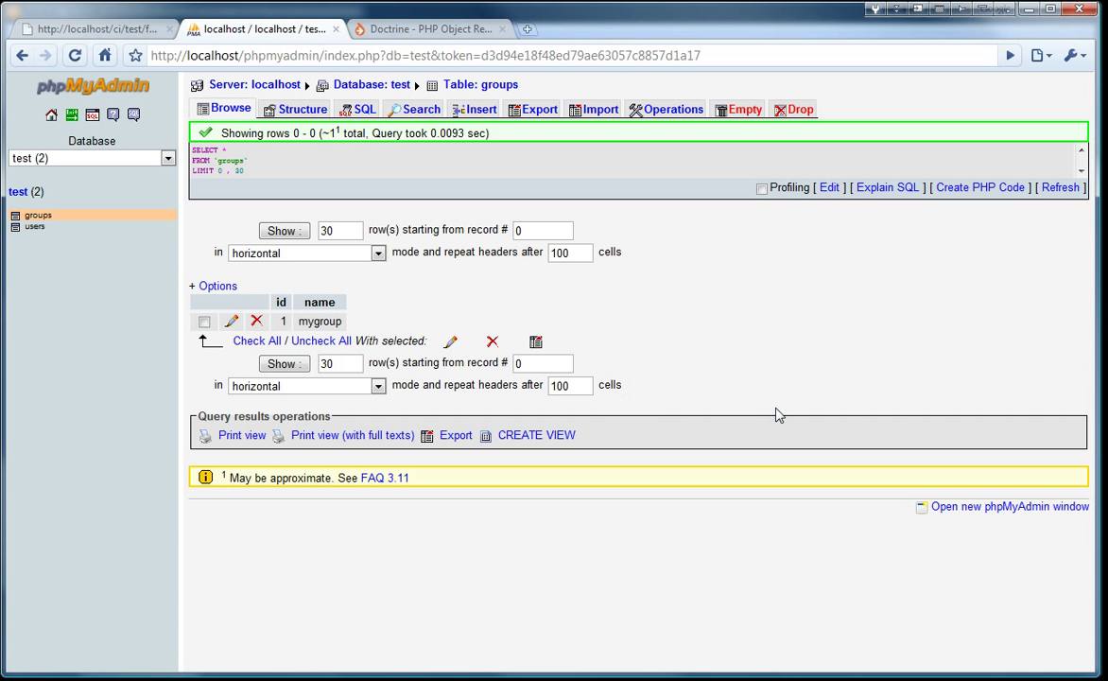
{"action": "mouse_move", "coordinate": [532, 587]}
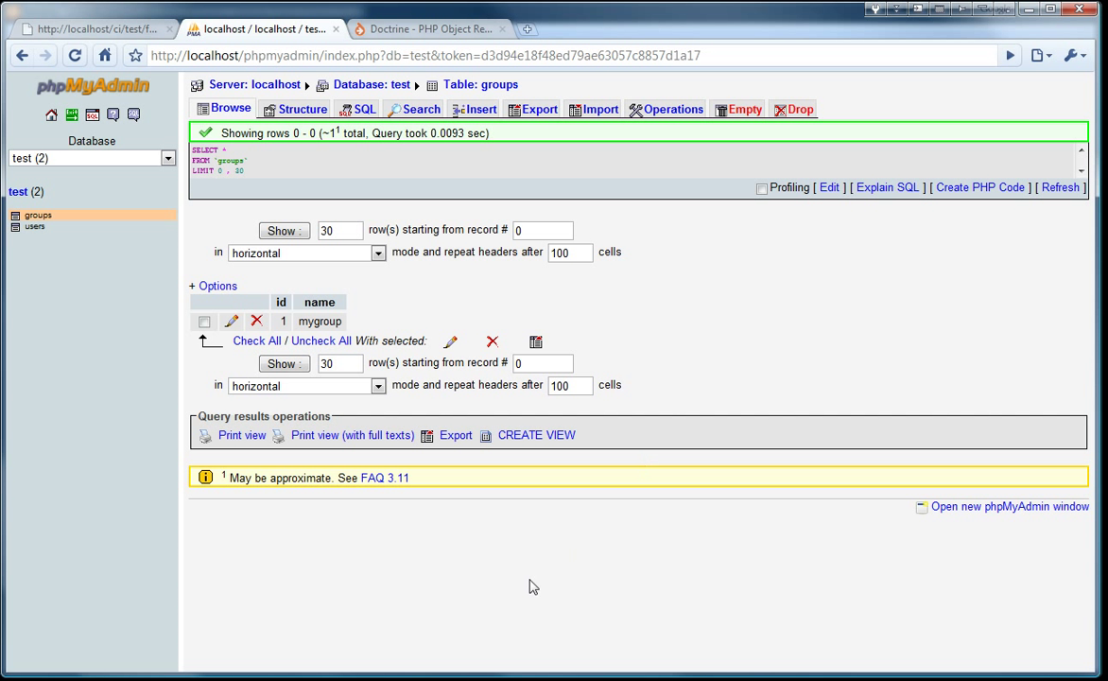
{"action": "mouse_move", "coordinate": [353, 586]}
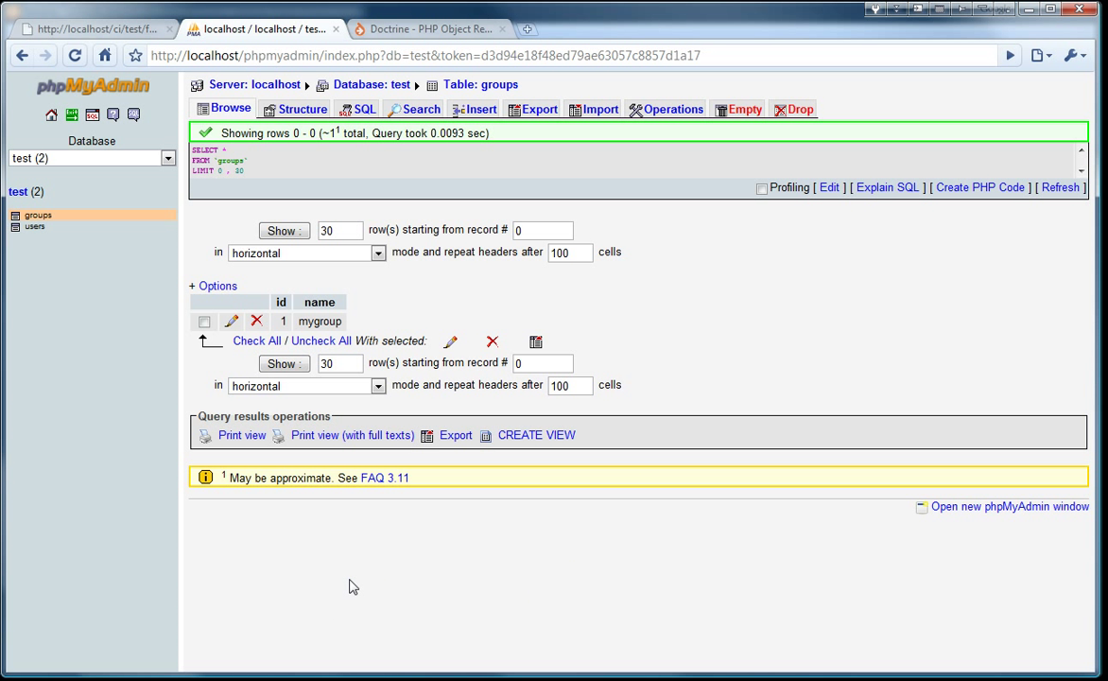
{"action": "mouse_move", "coordinate": [108, 549]}
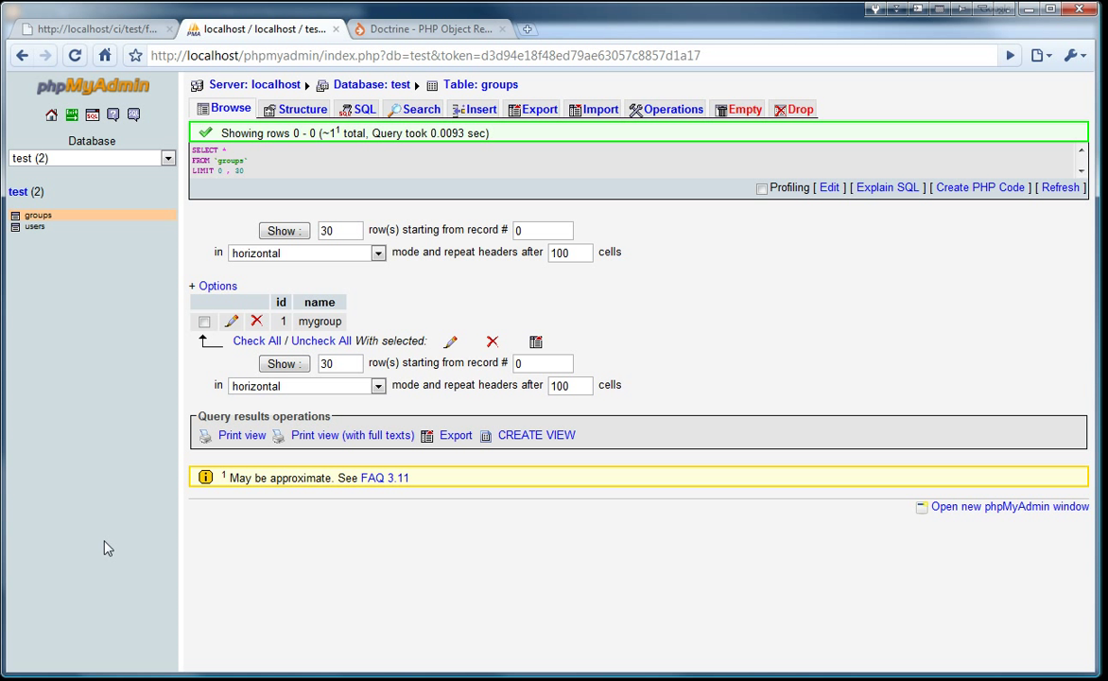
{"action": "mouse_move", "coordinate": [113, 592]}
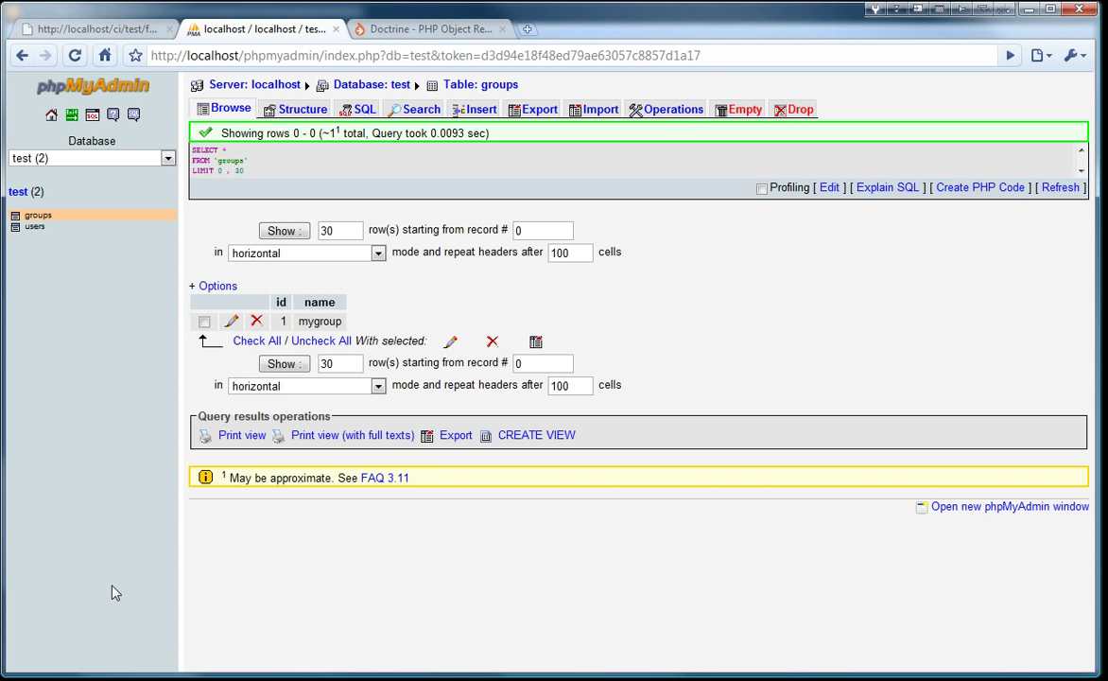
{"action": "mouse_move", "coordinate": [120, 503]}
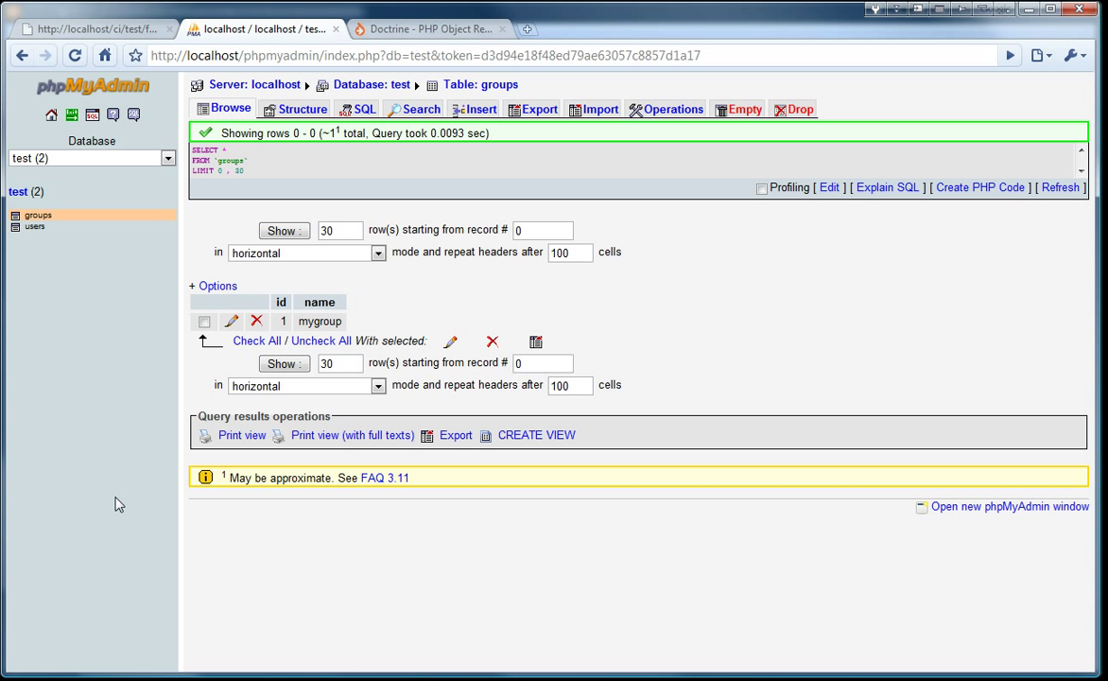
{"action": "mouse_move", "coordinate": [108, 554]}
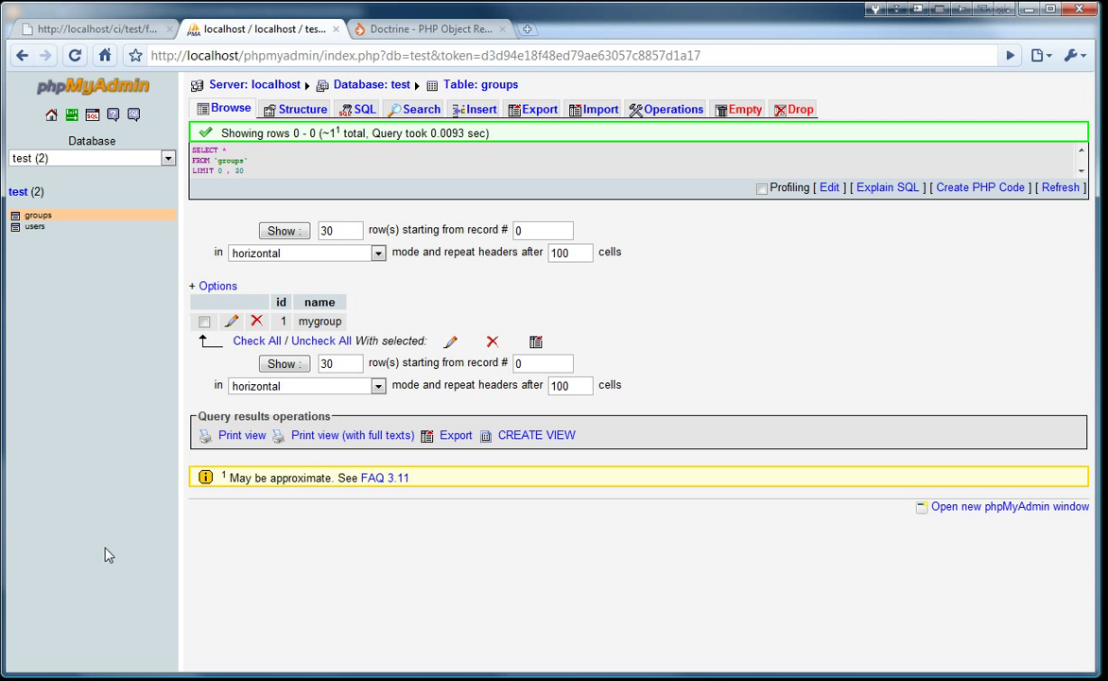